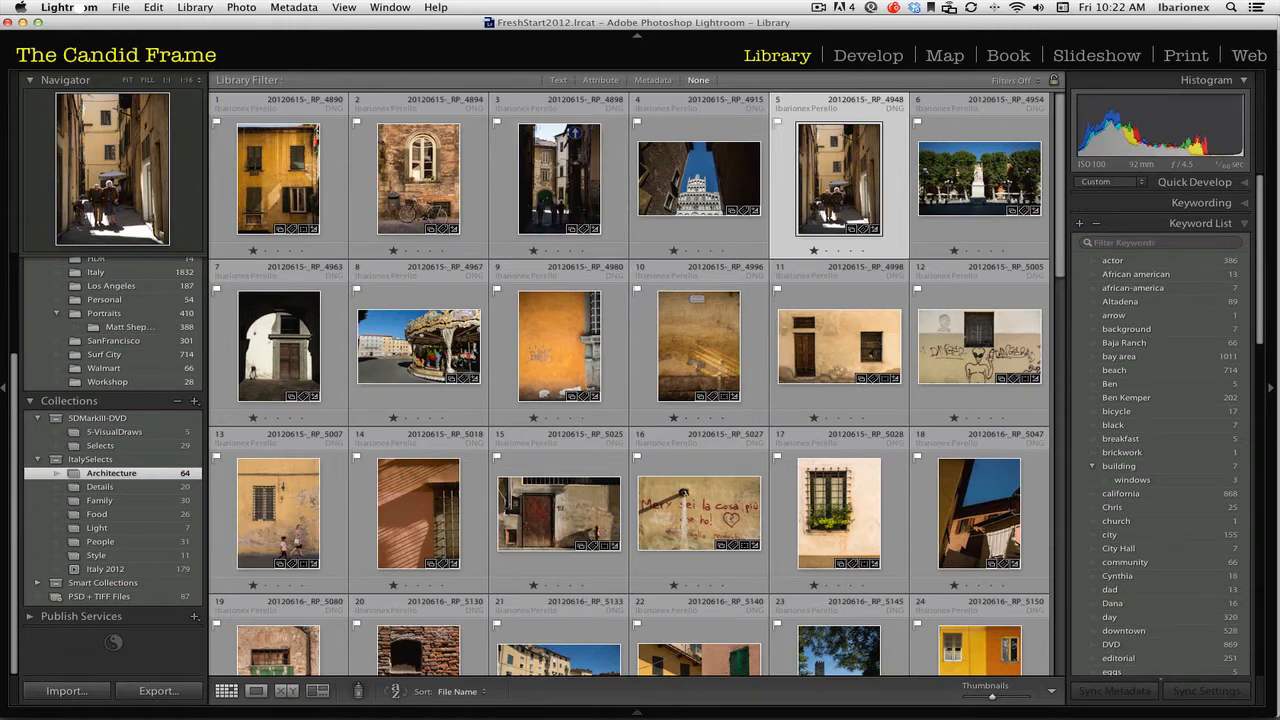
Step: Start an import of photos and video into the catalog from the File menu
{"action": "left_click", "coordinate": [120, 8]}
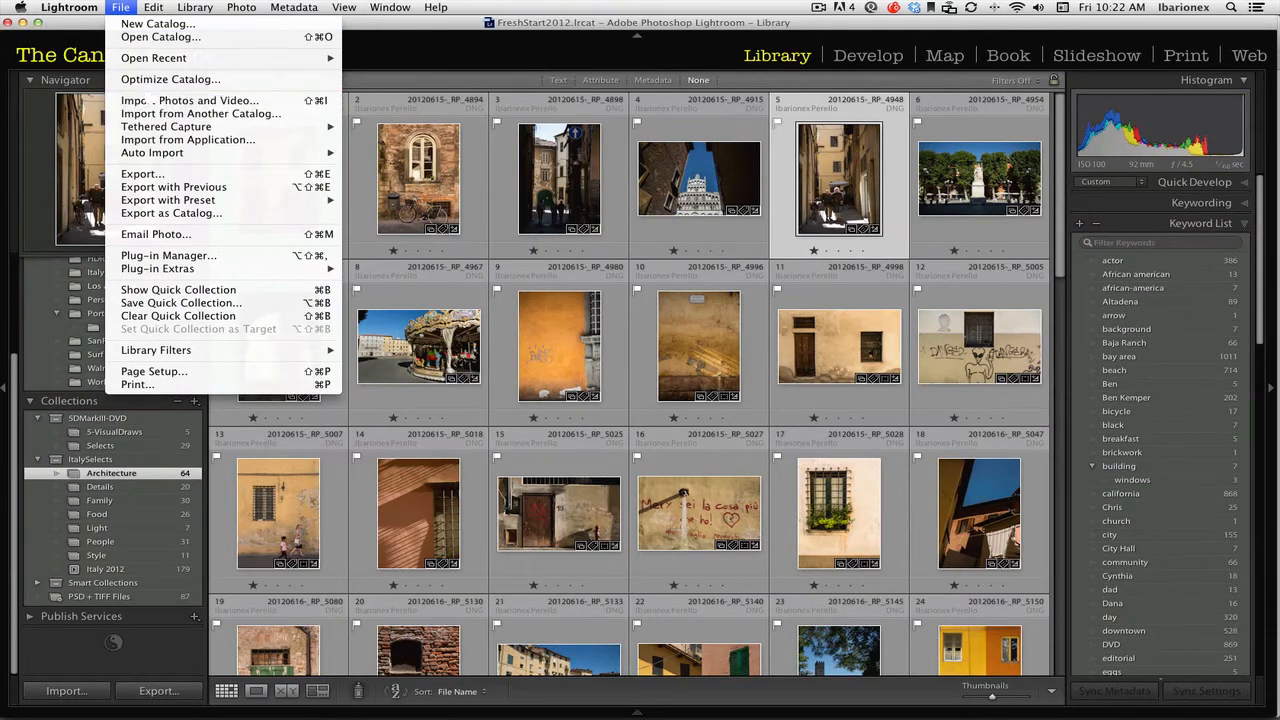
{"action": "left_click", "coordinate": [190, 100]}
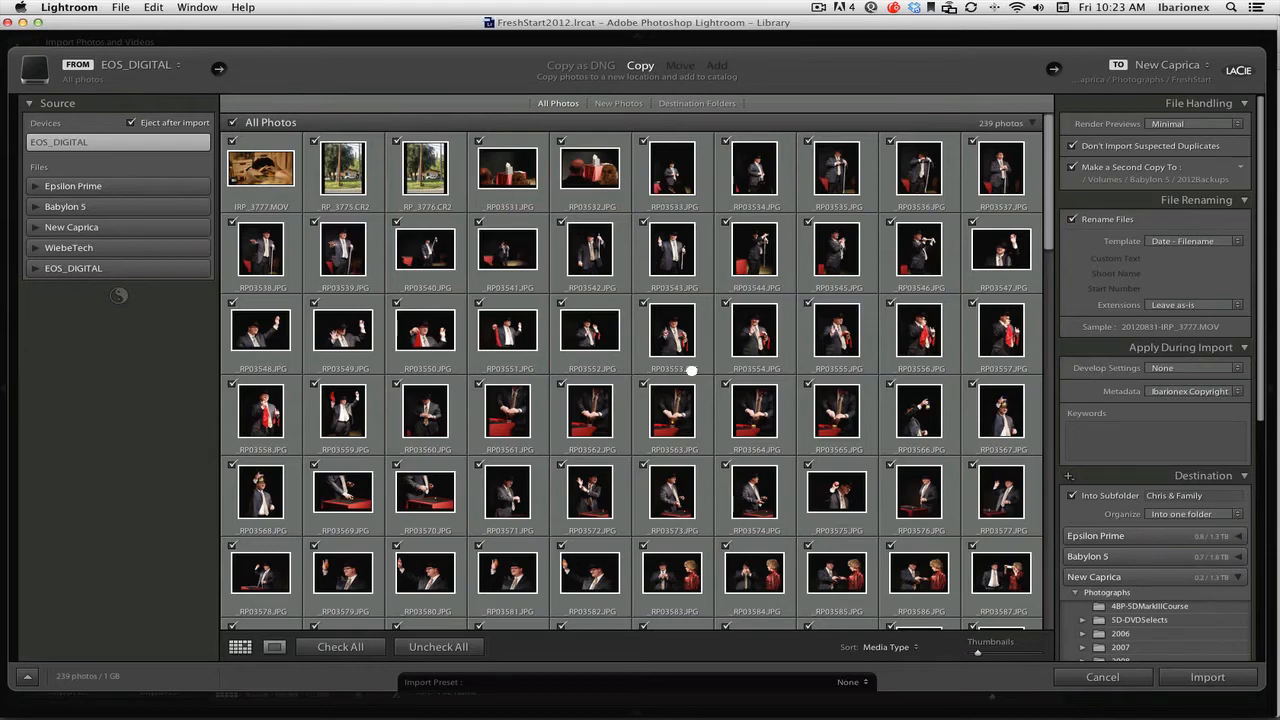
{"action": "scroll", "scroll_direction": "down", "scroll_amount": 3}
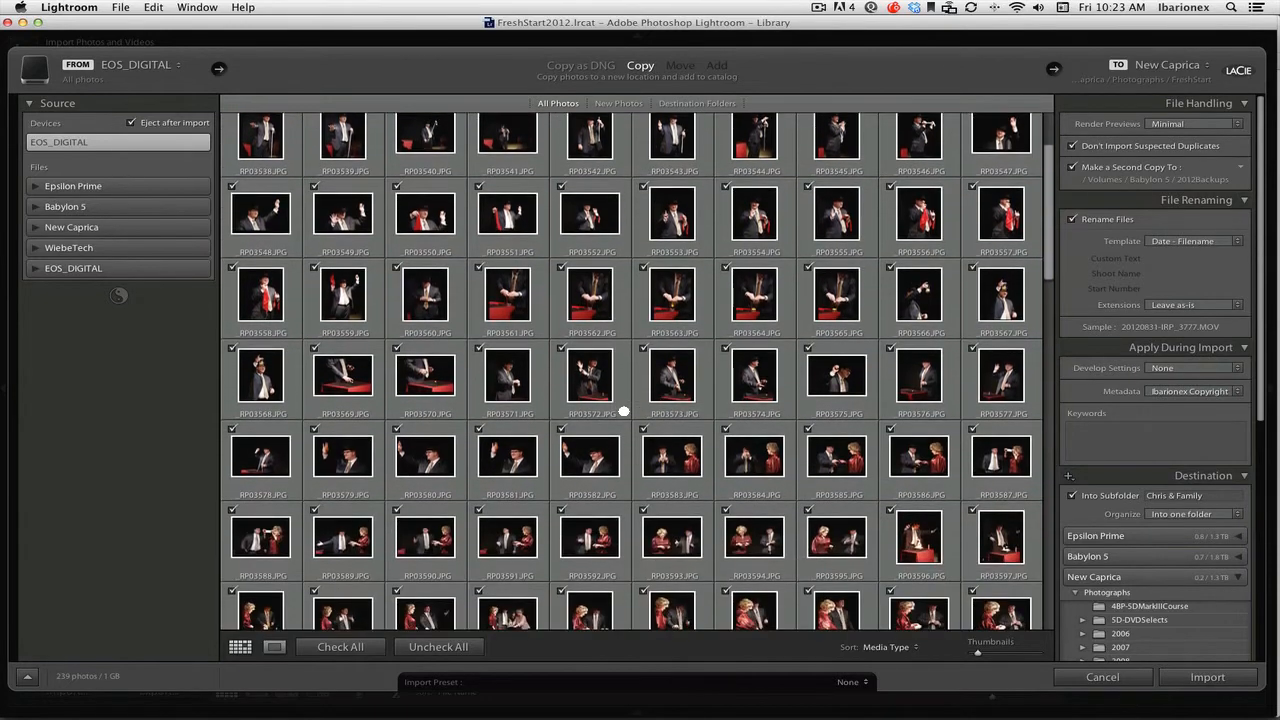
{"action": "scroll", "scroll_direction": "down", "scroll_amount": 3}
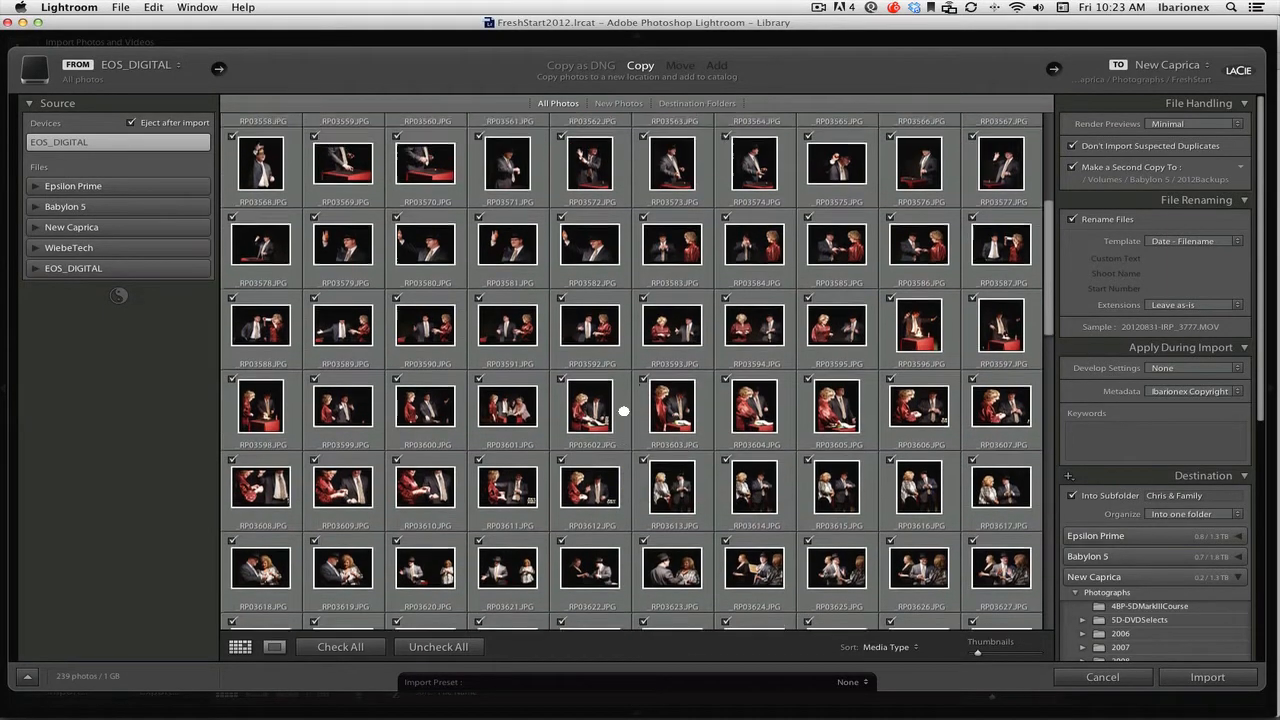
{"action": "mouse_move", "coordinate": [624, 410]}
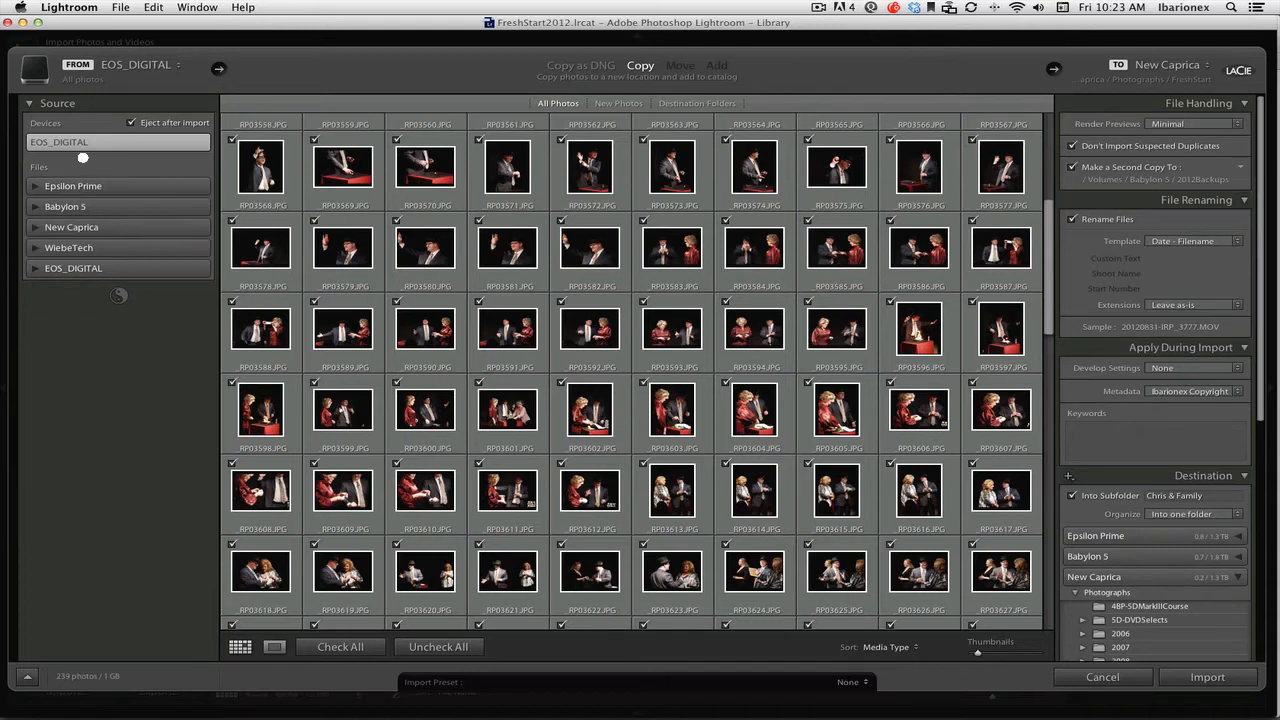
{"action": "mouse_move", "coordinate": [98, 220]}
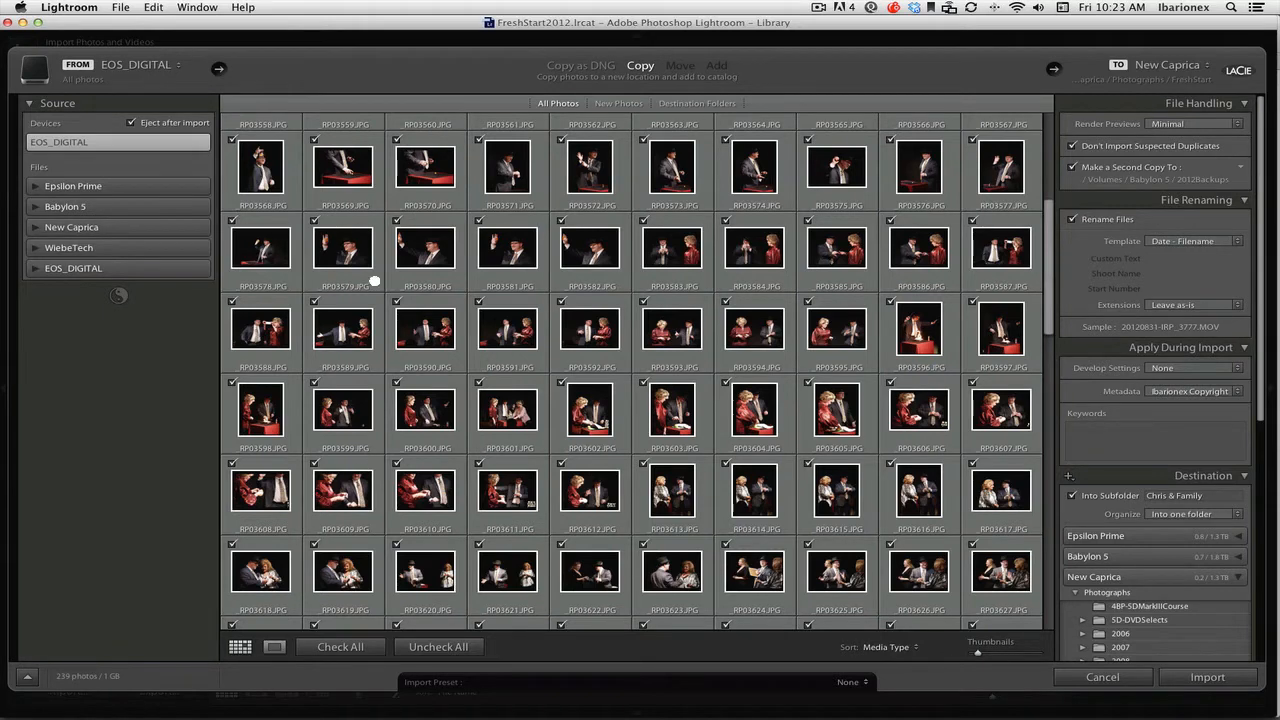
{"action": "mouse_move", "coordinate": [448, 452]}
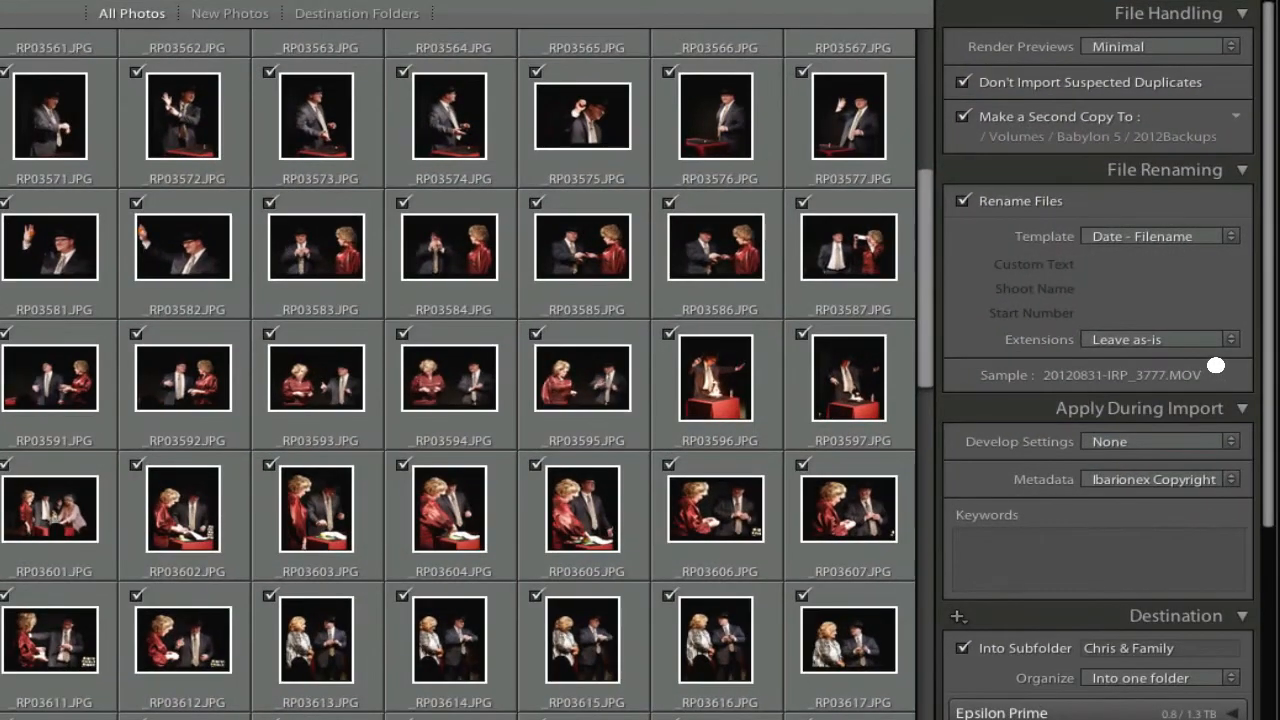
{"action": "mouse_move", "coordinate": [1168, 224]}
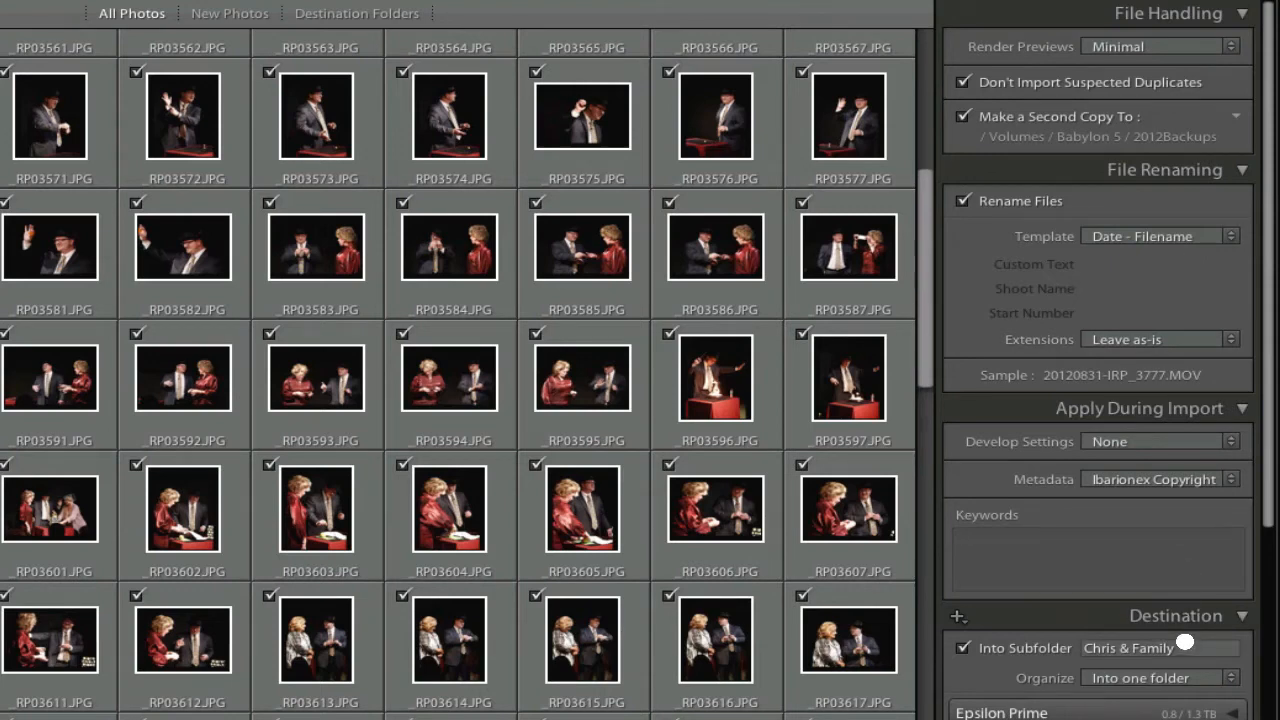
{"action": "mouse_move", "coordinate": [940, 528]}
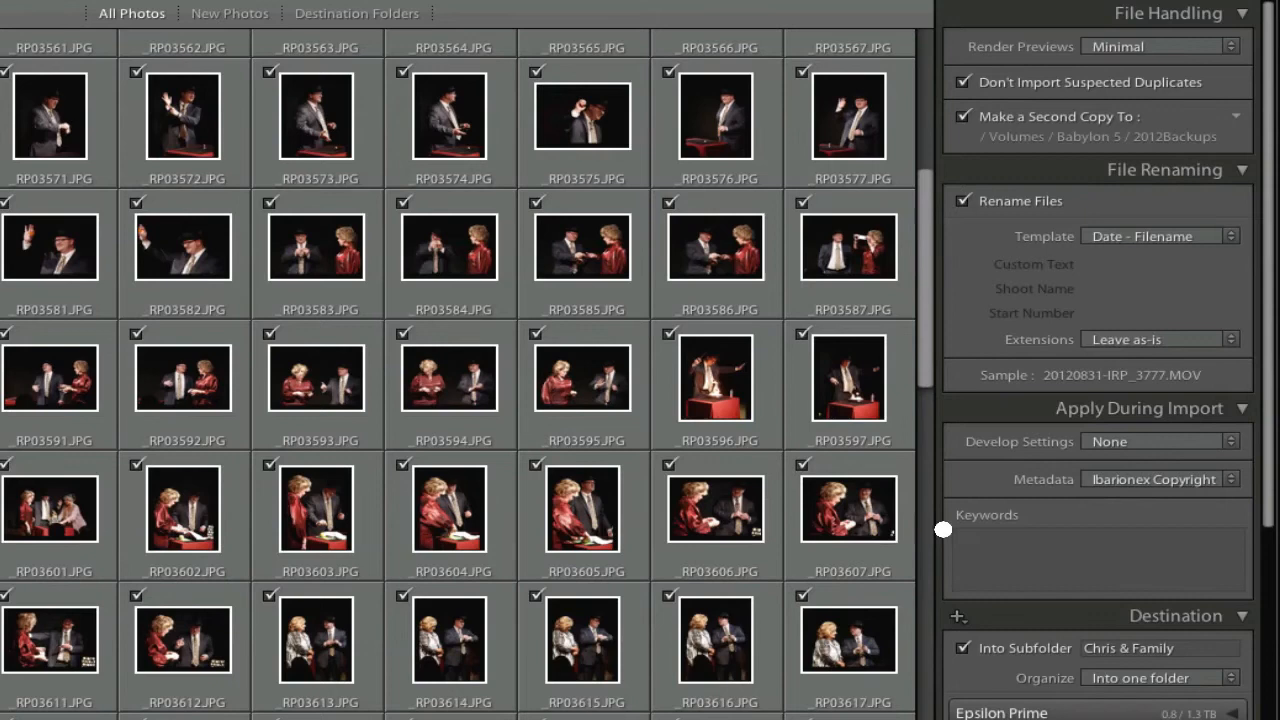
{"action": "mouse_move", "coordinate": [1072, 492]}
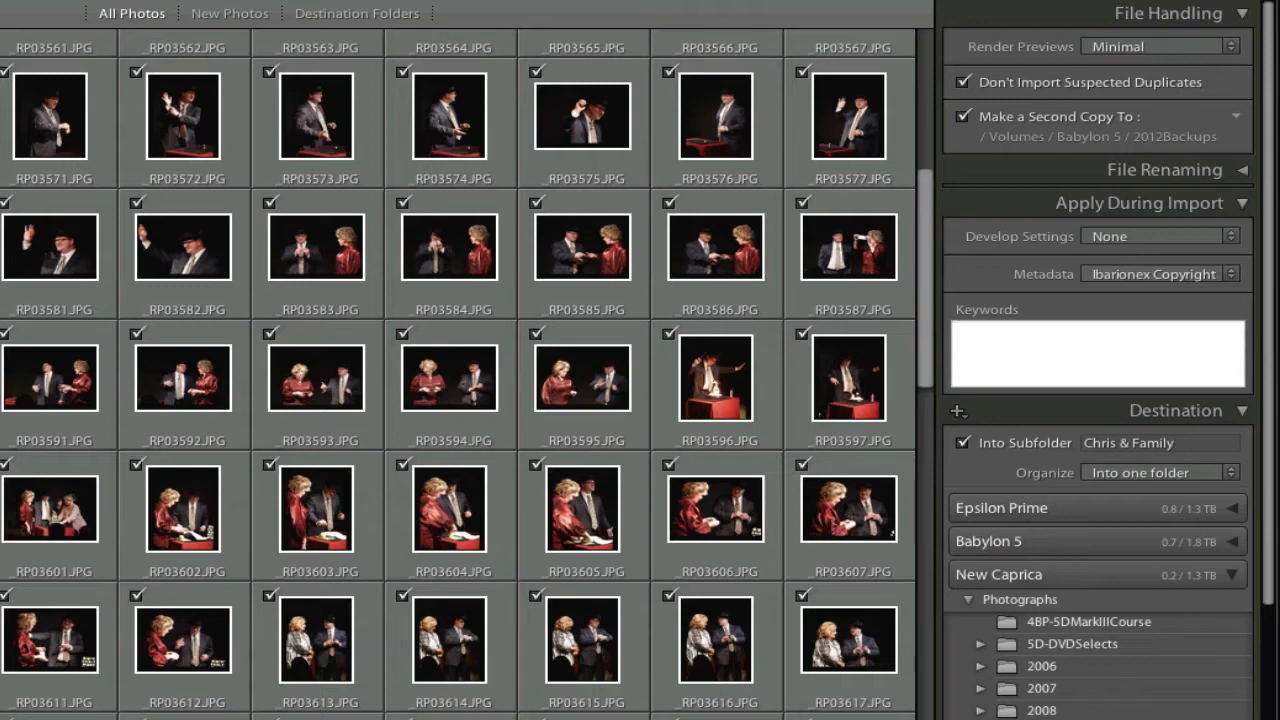
Step: Enter import keywords magic, magician, performance, performer, stage, tricks, sleight of hand
{"action": "type", "text": "magic, magic"}
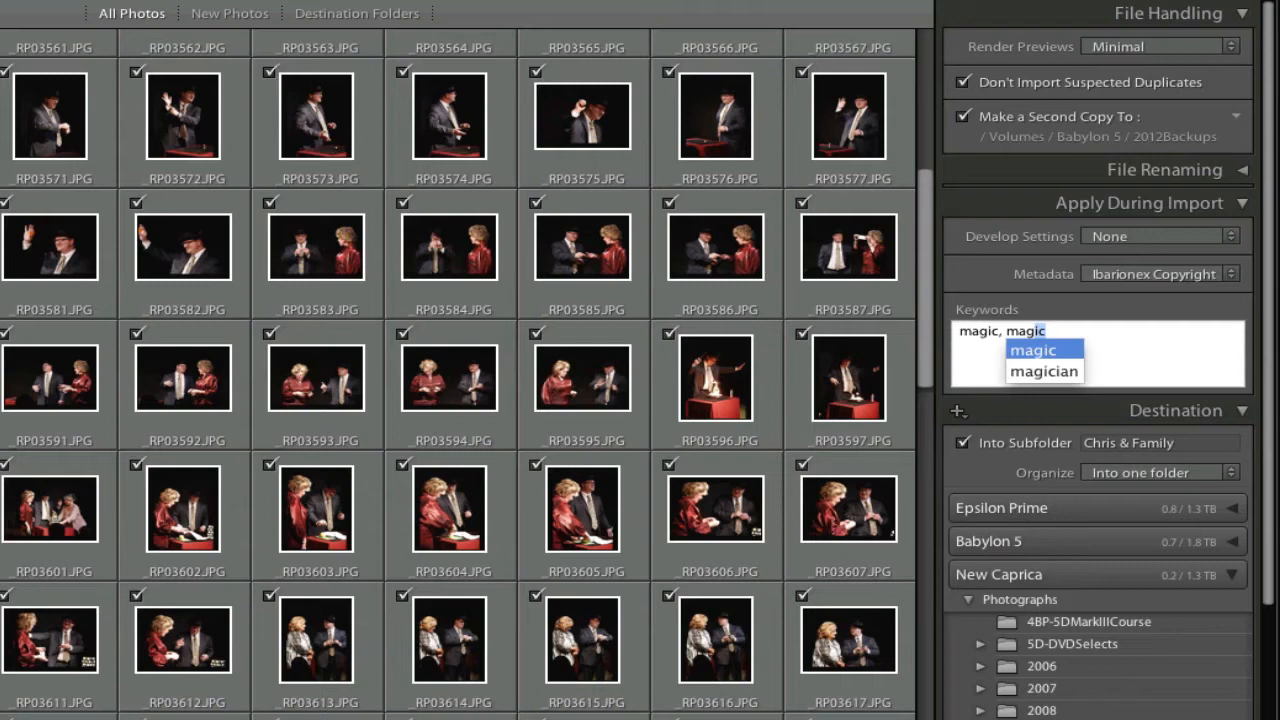
{"action": "left_click", "coordinate": [1044, 370]}
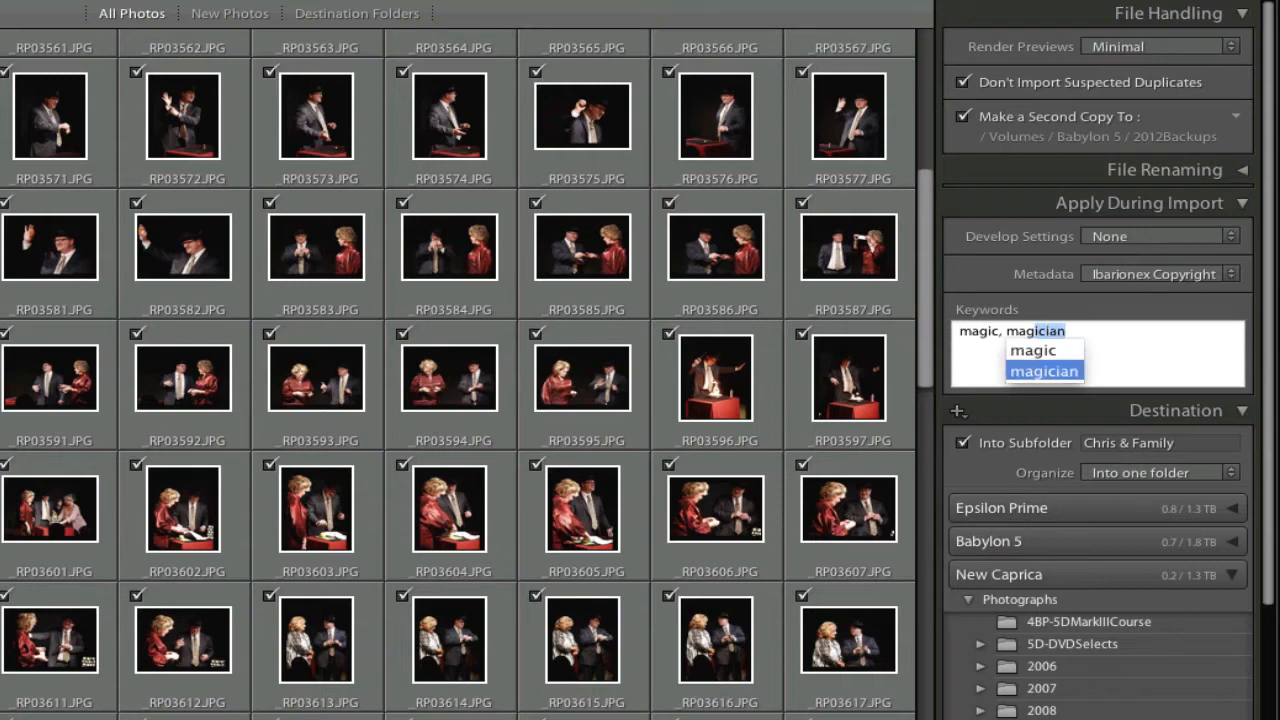
{"action": "left_click", "coordinate": [1044, 370]}
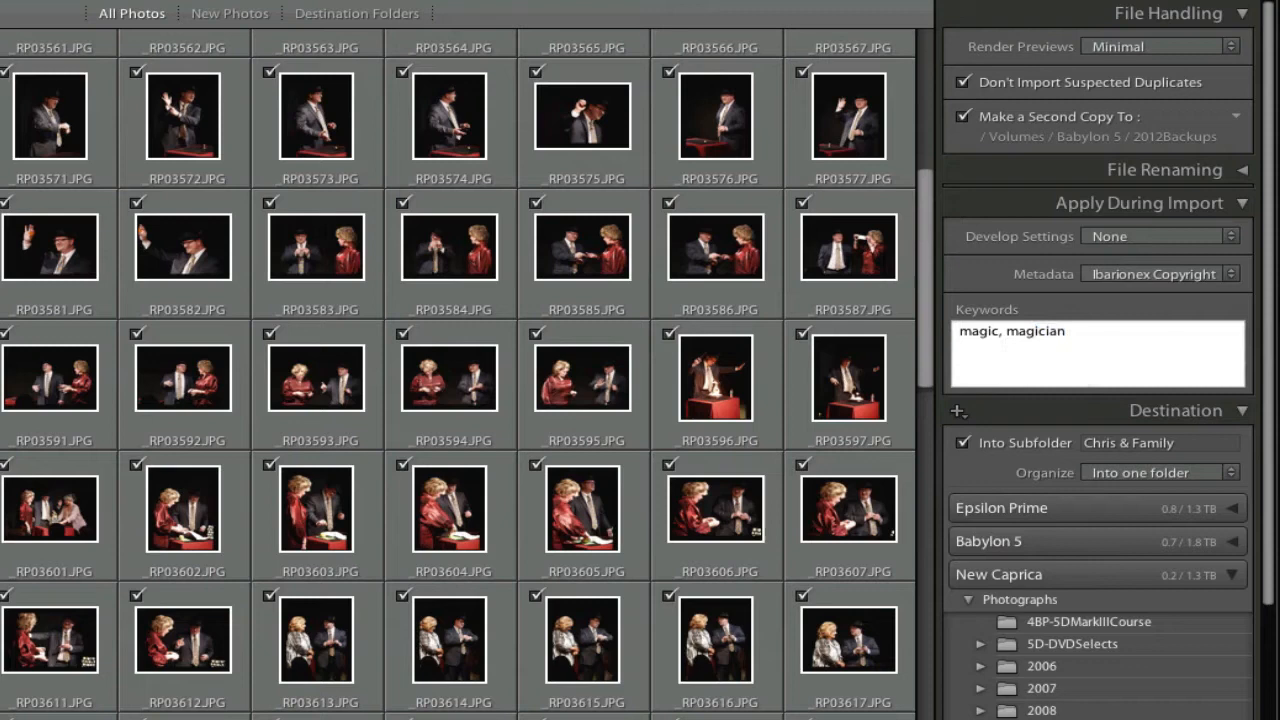
{"action": "type", "text": "performance"}
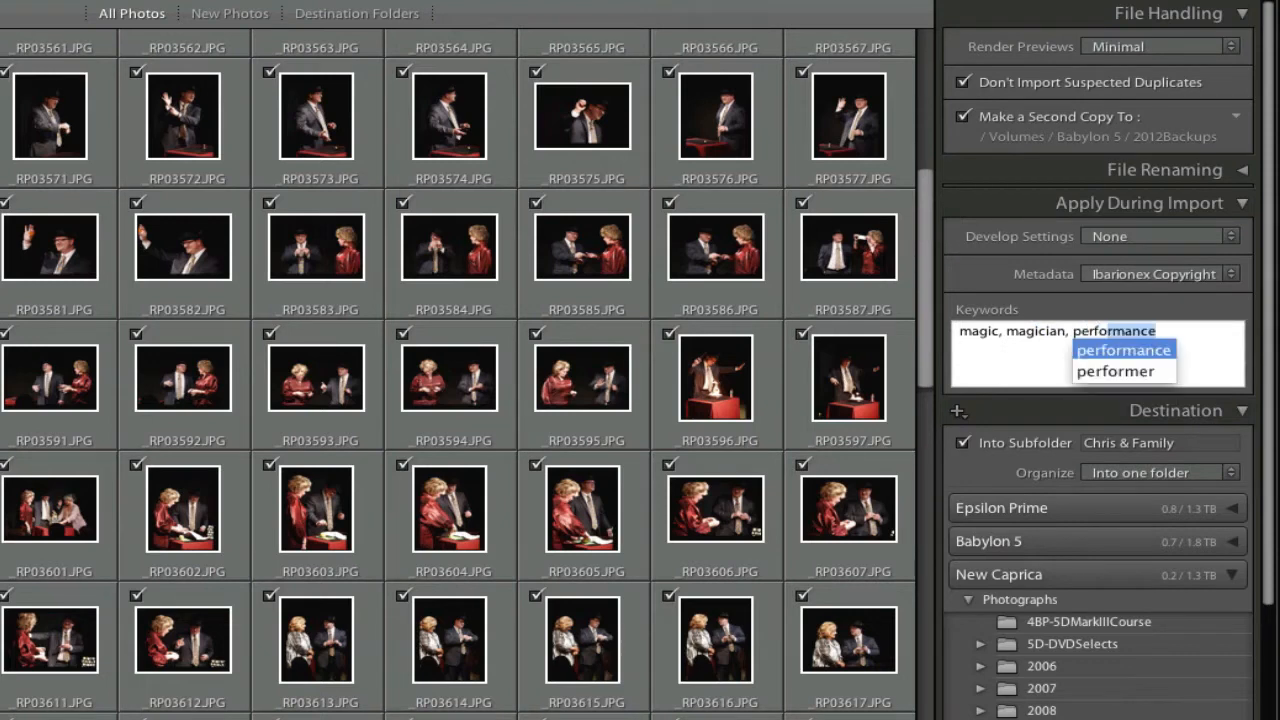
{"action": "type", "text": "performer, stage,"}
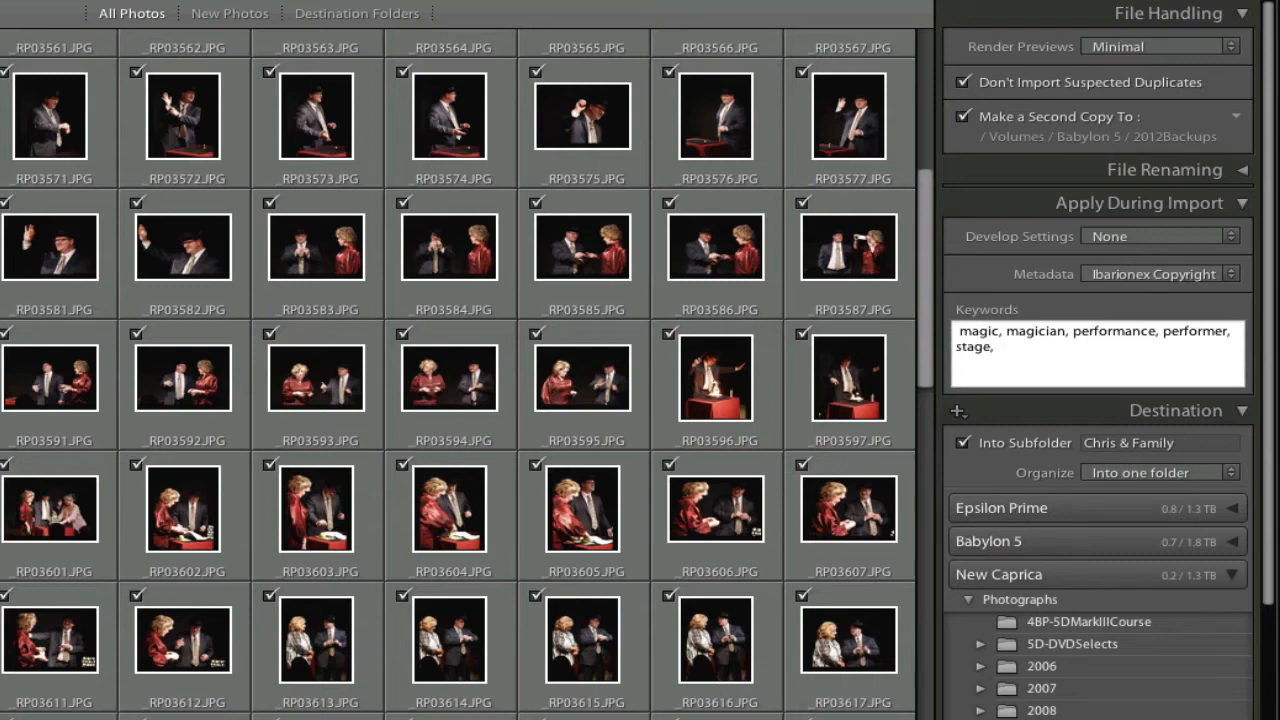
{"action": "type", "text": "tricks, slight of hand,"}
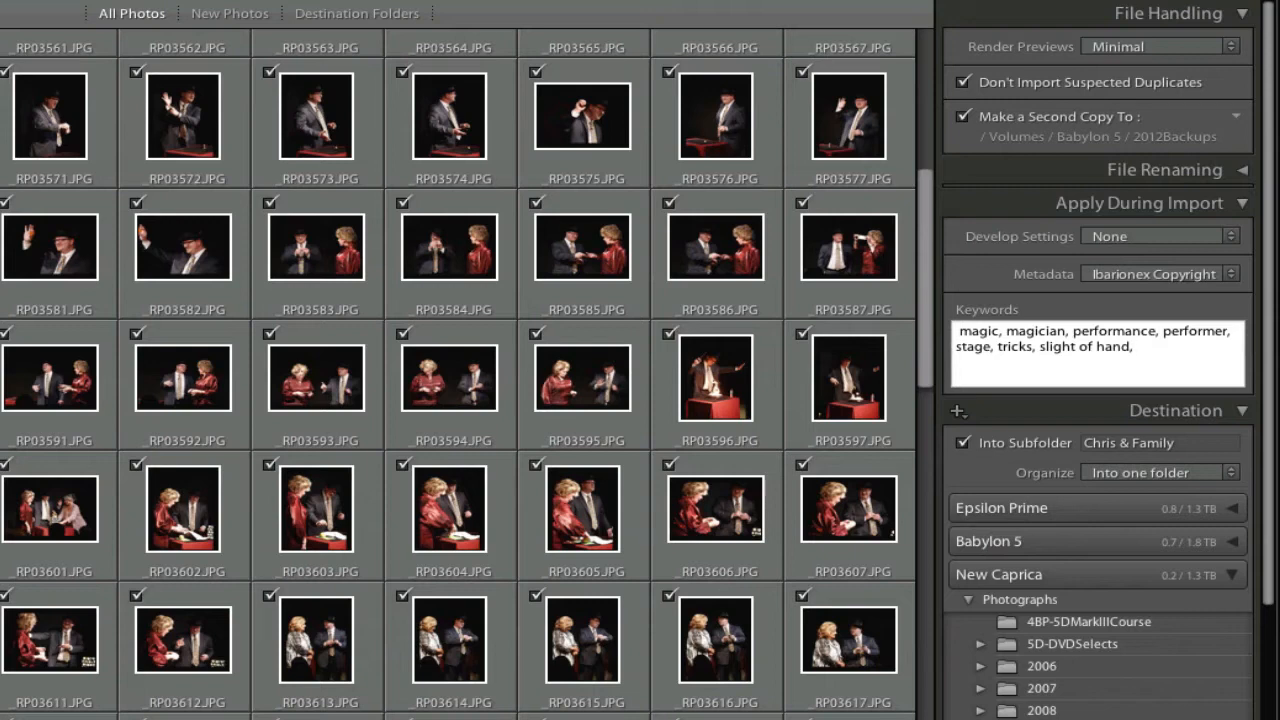
{"action": "type", "text": "man, Ben"}
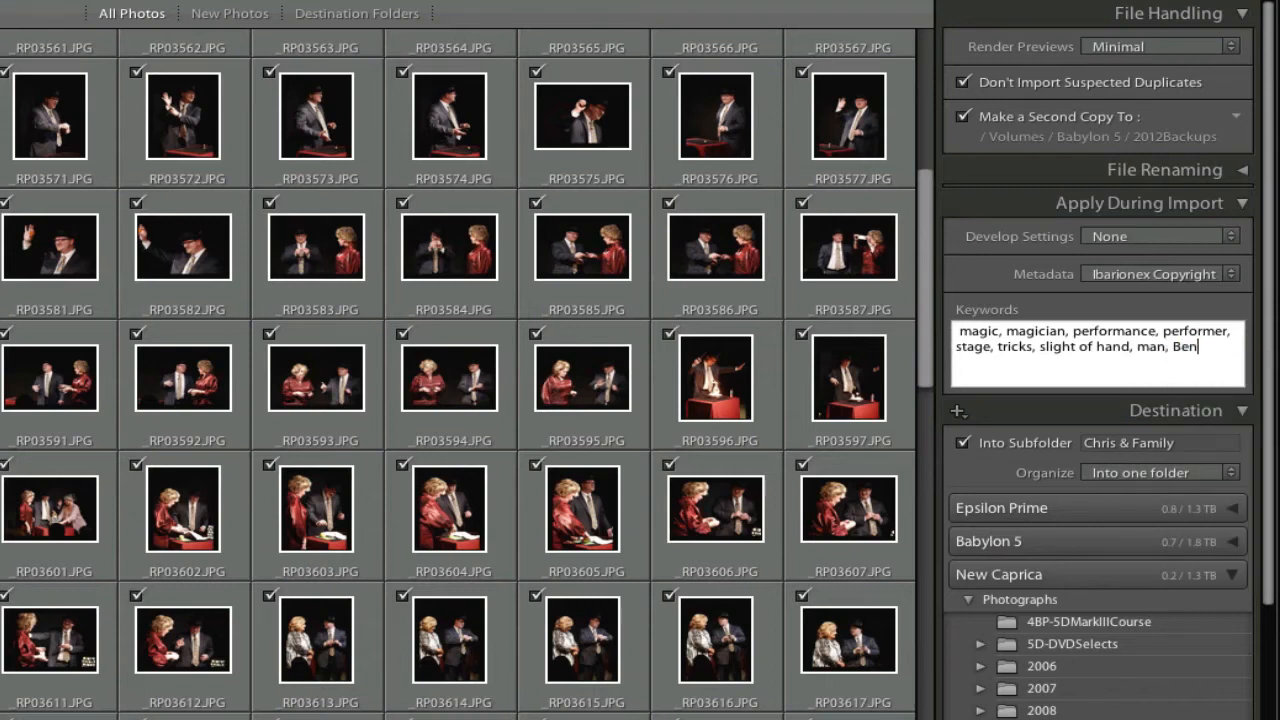
{"action": "type", "text": "Kemper"}
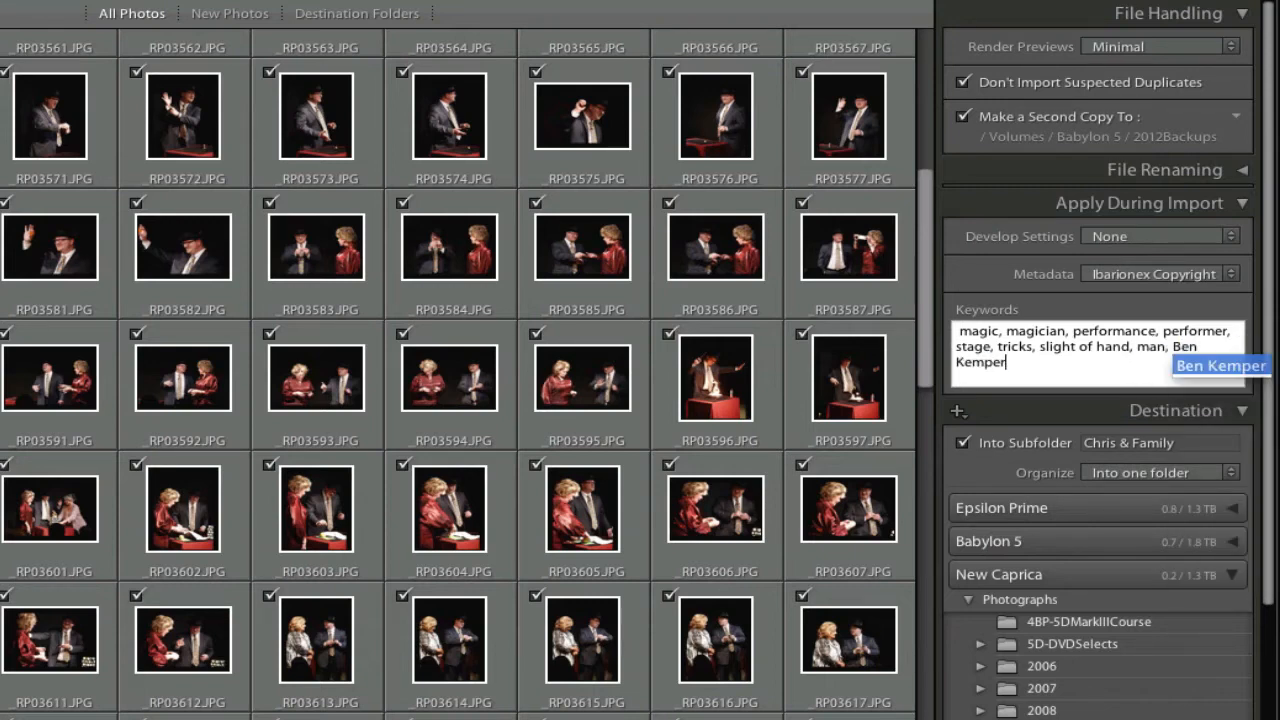
{"action": "type", "text": ","}
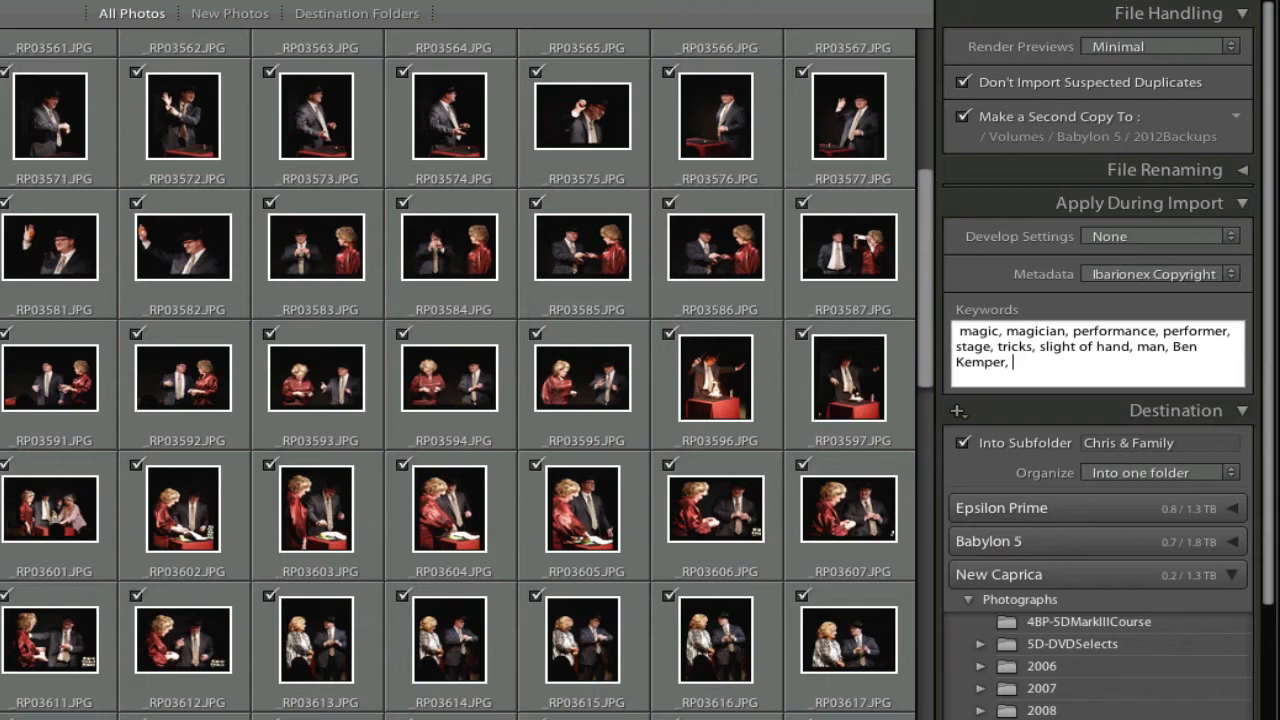
{"action": "type", "text": "hat, suit, tie"}
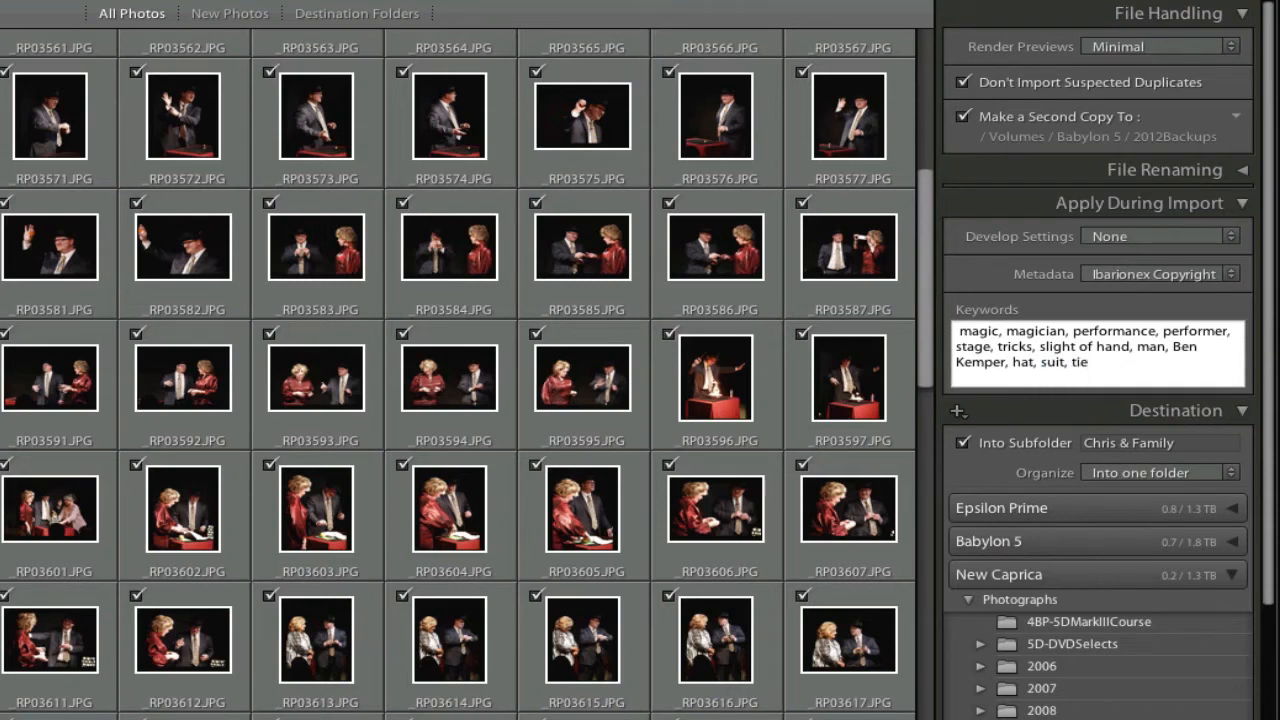
Step: Cancel the import and return to the Library showing the Italy travel photos
{"action": "left_click", "coordinate": [1090, 362]}
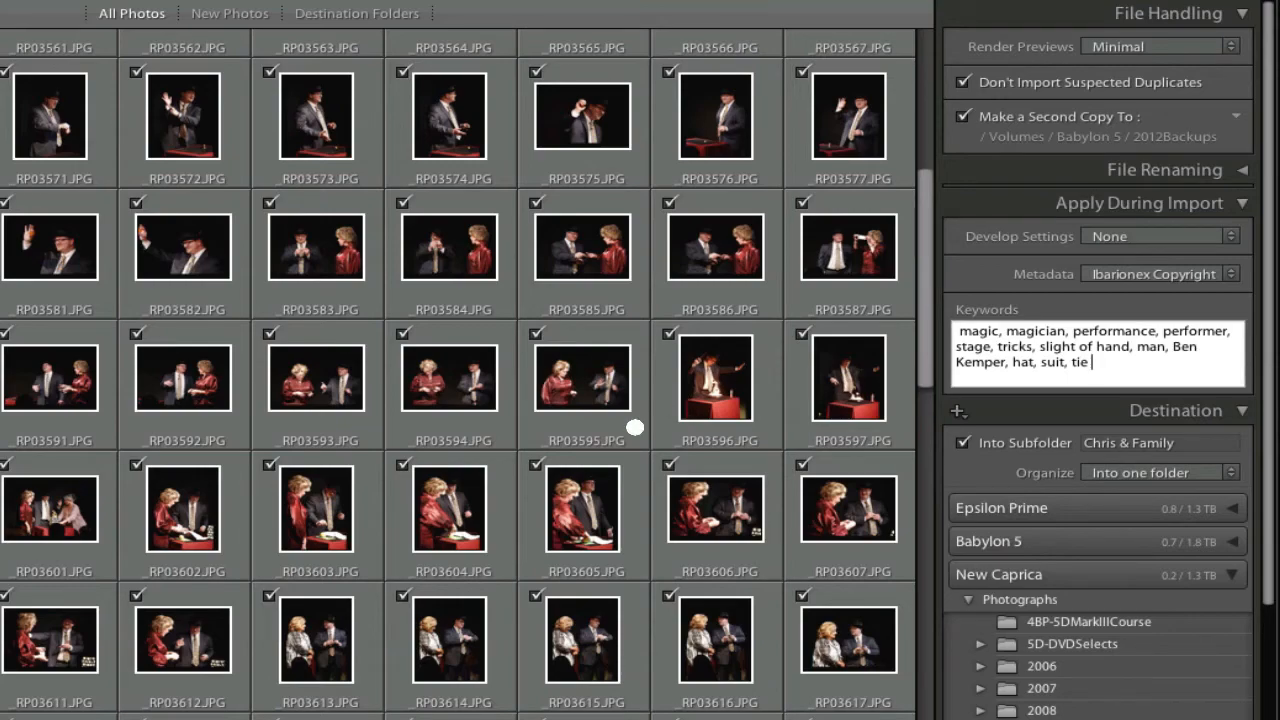
{"action": "mouse_move", "coordinate": [668, 494]}
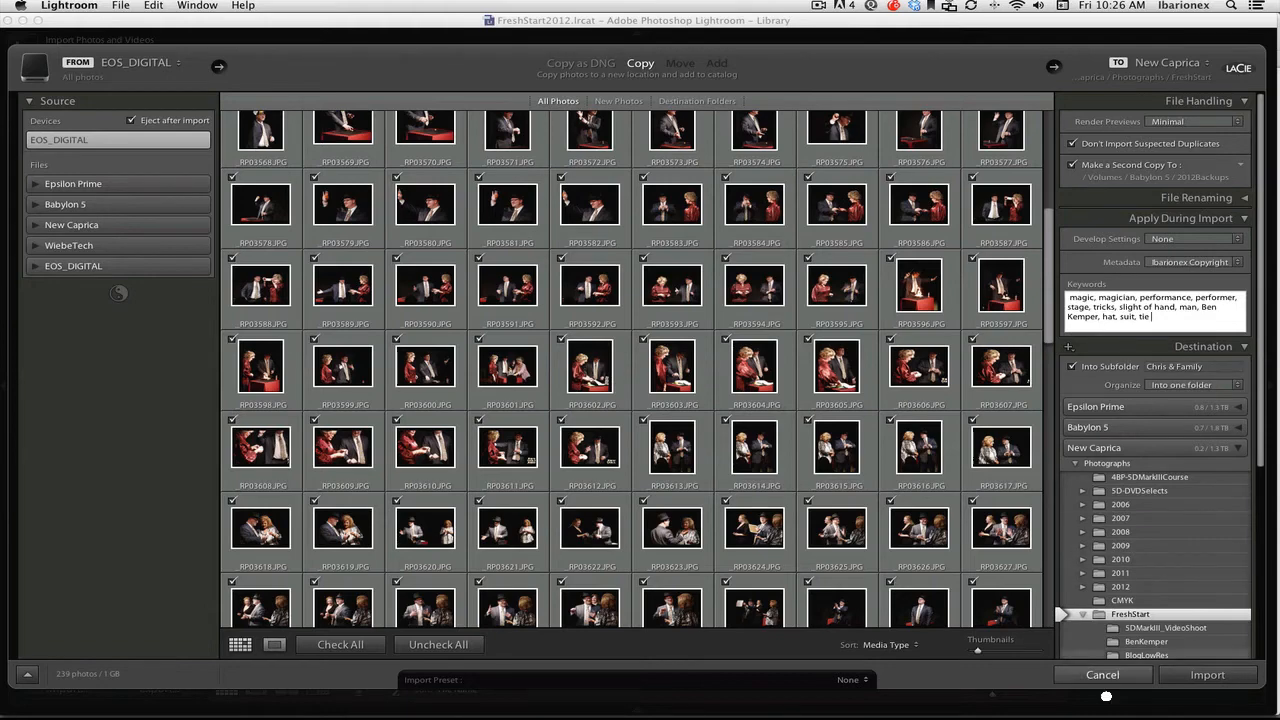
{"action": "left_click", "coordinate": [1102, 674]}
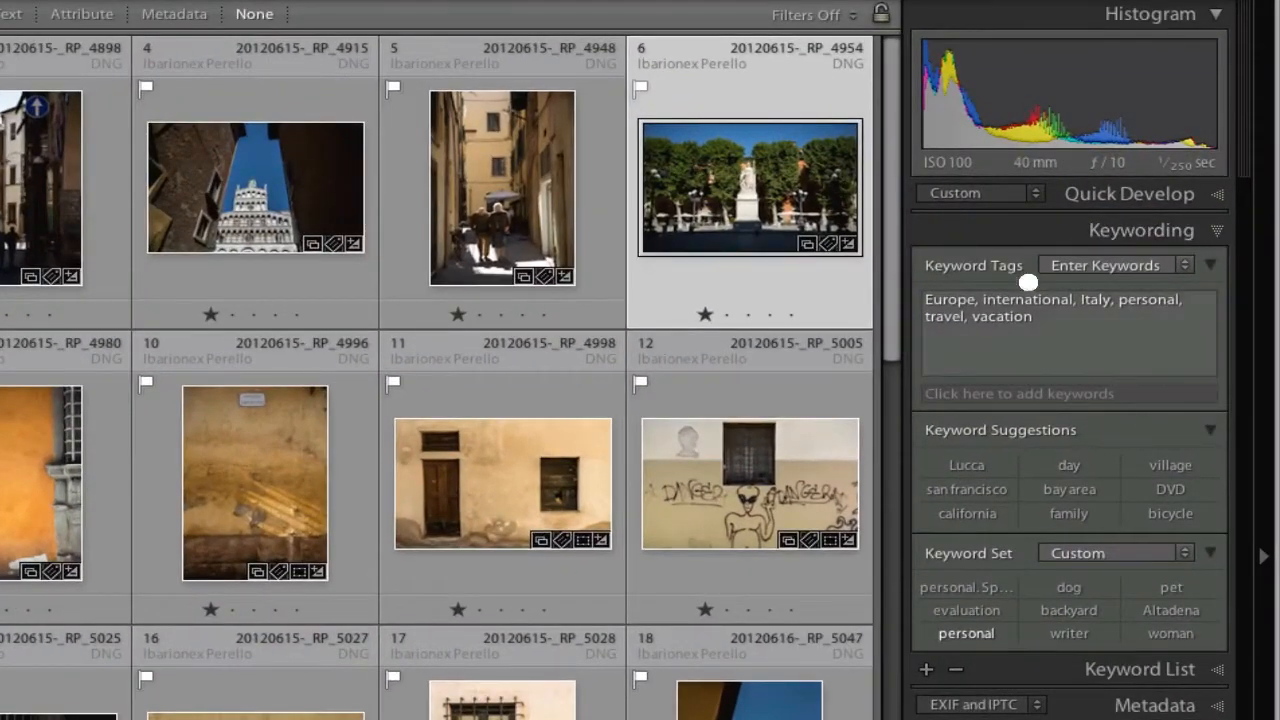
{"action": "mouse_move", "coordinate": [1056, 318]}
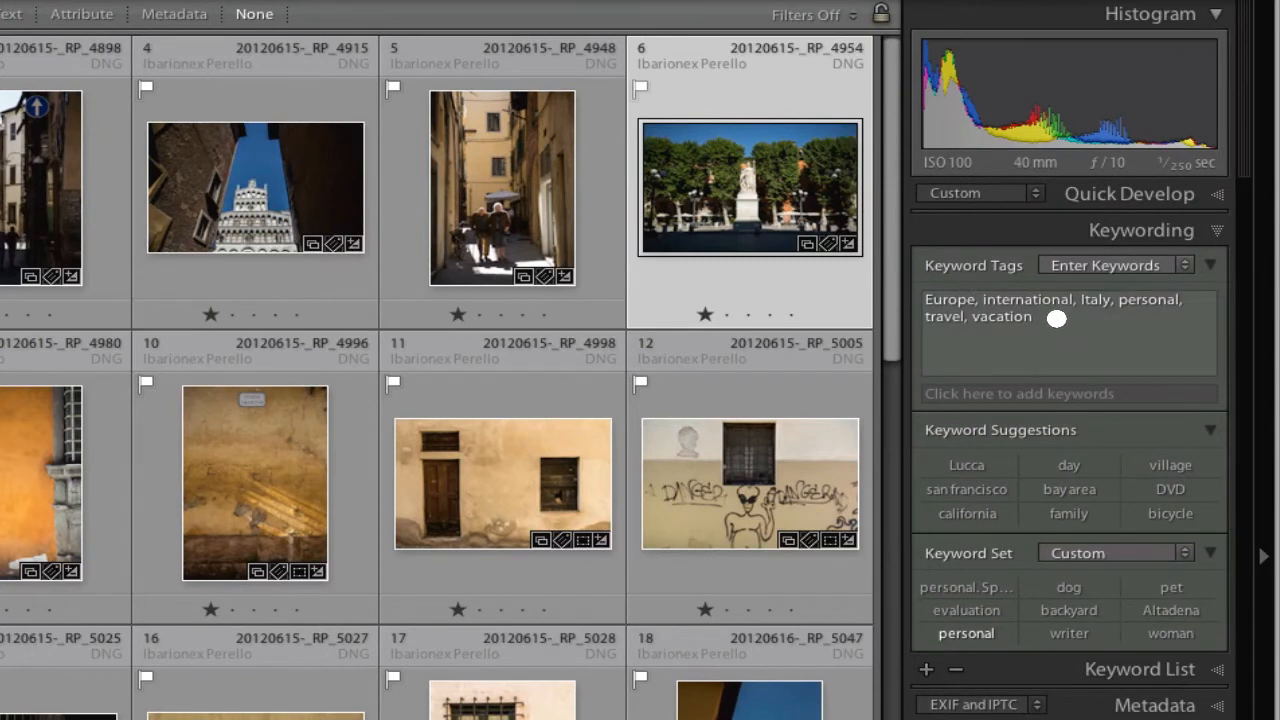
{"action": "mouse_move", "coordinate": [1010, 324]}
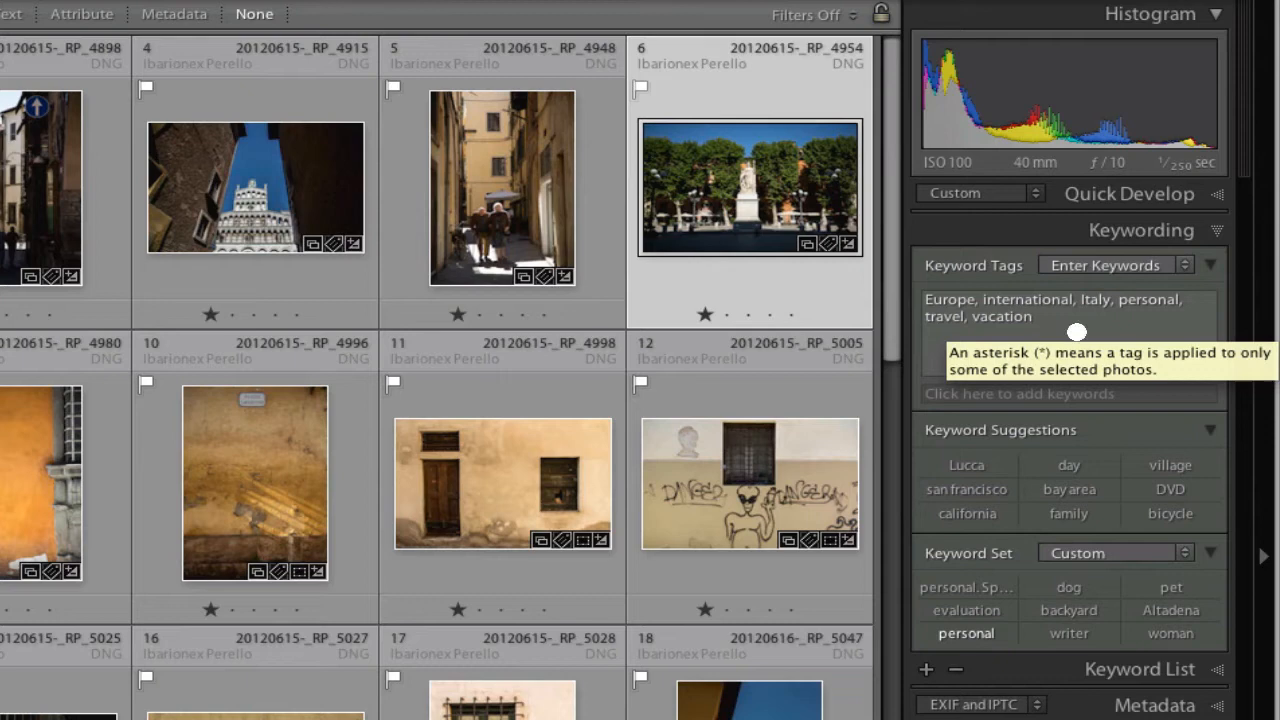
{"action": "mouse_move", "coordinate": [1024, 336]}
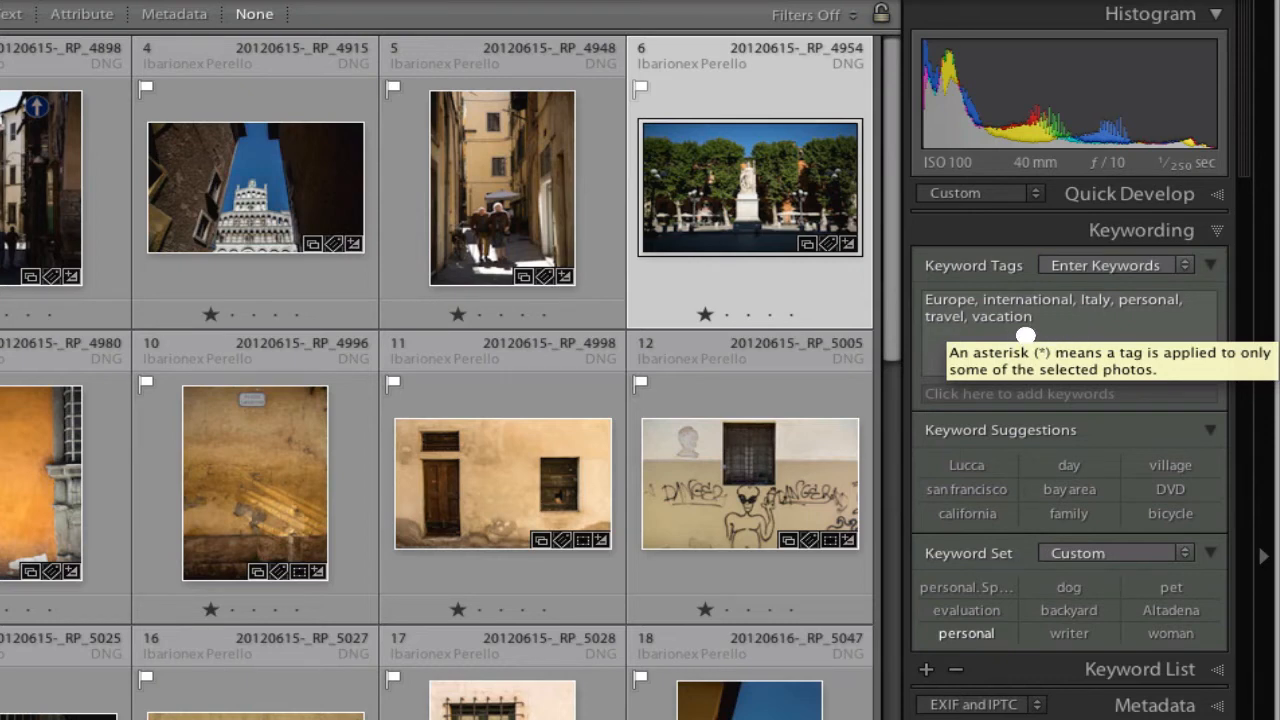
{"action": "mouse_move", "coordinate": [1040, 348]}
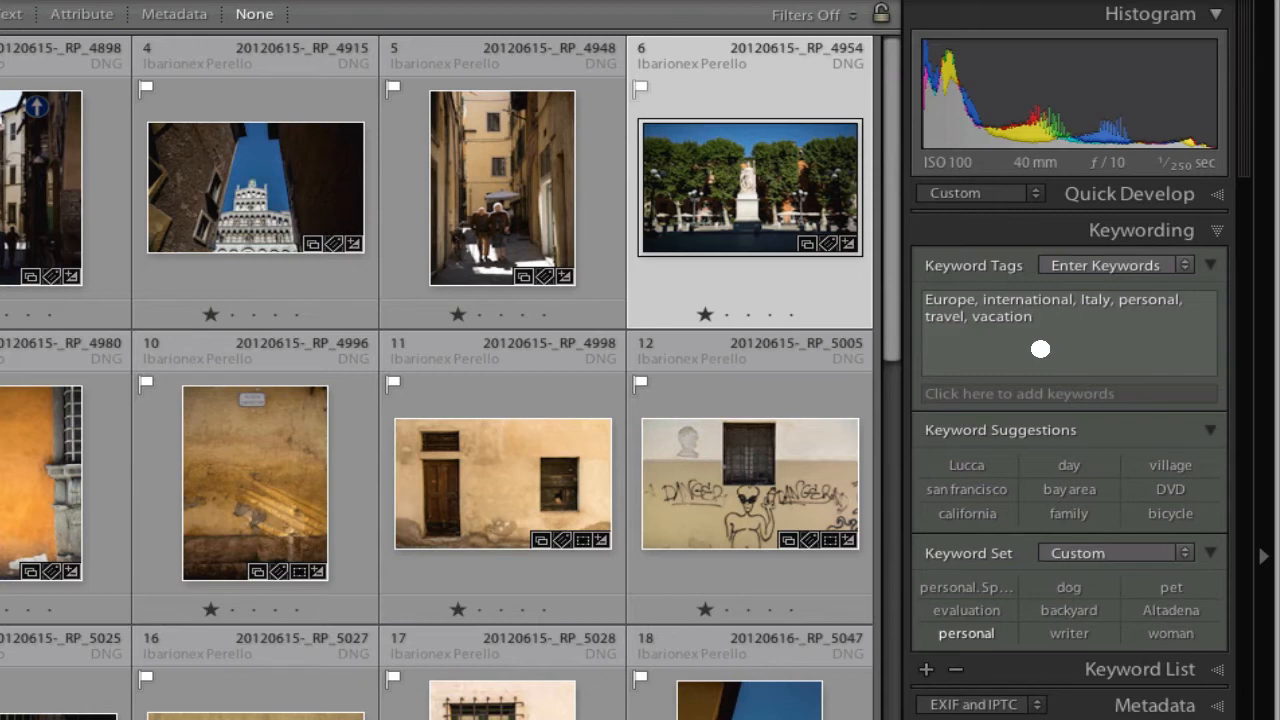
{"action": "mouse_move", "coordinate": [1080, 316]}
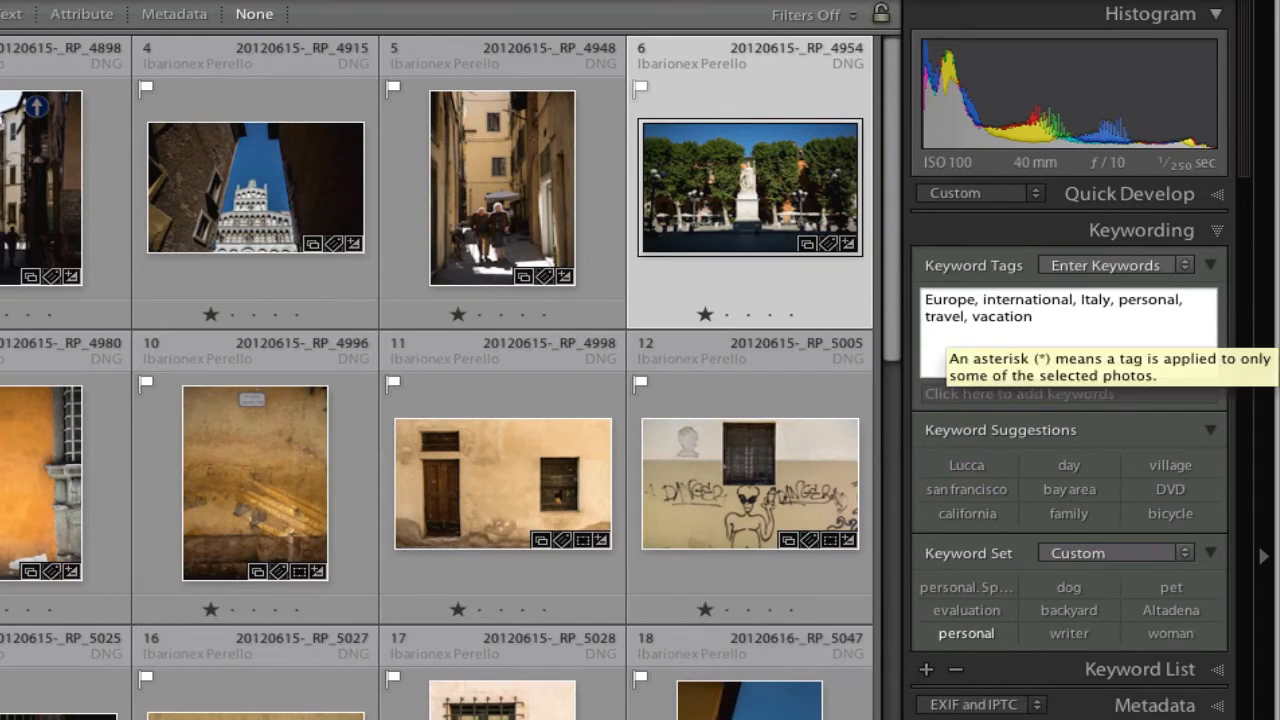
Step: Tag the statue photo with statue, trees, courtyard and blue sky
{"action": "type", "text": "skies"}
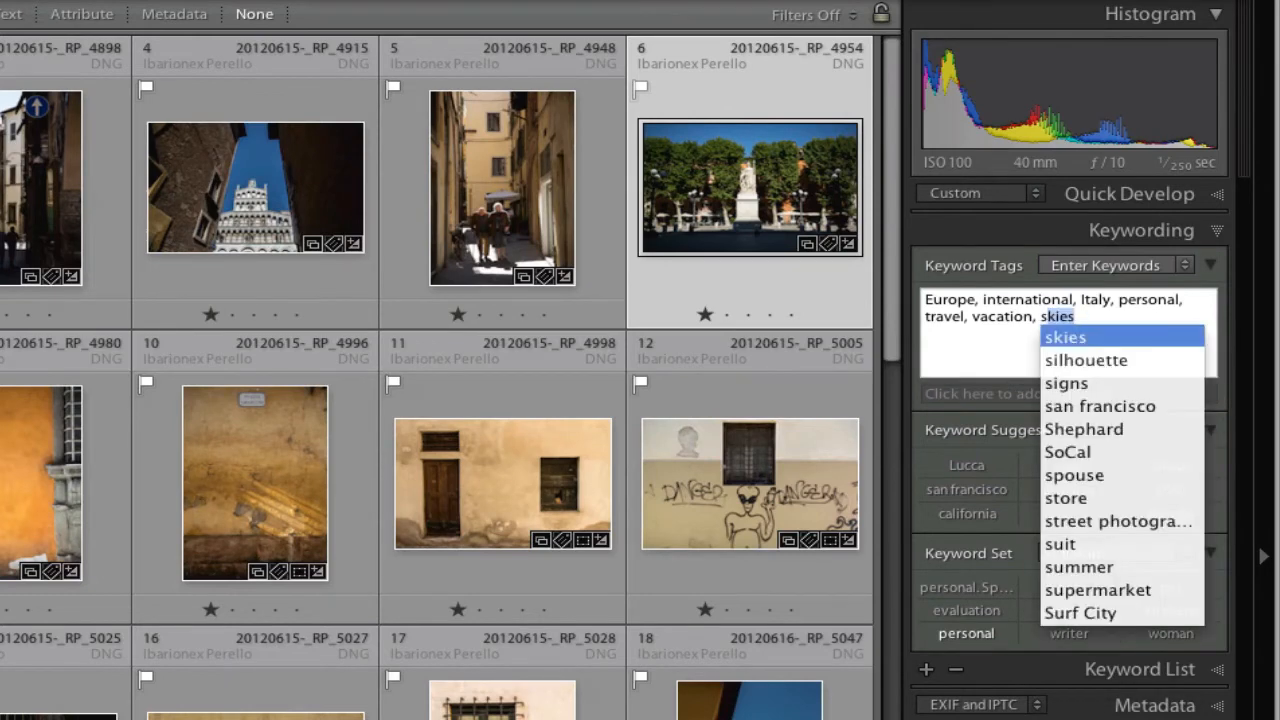
{"action": "type", "text": "statue, trees, courty"}
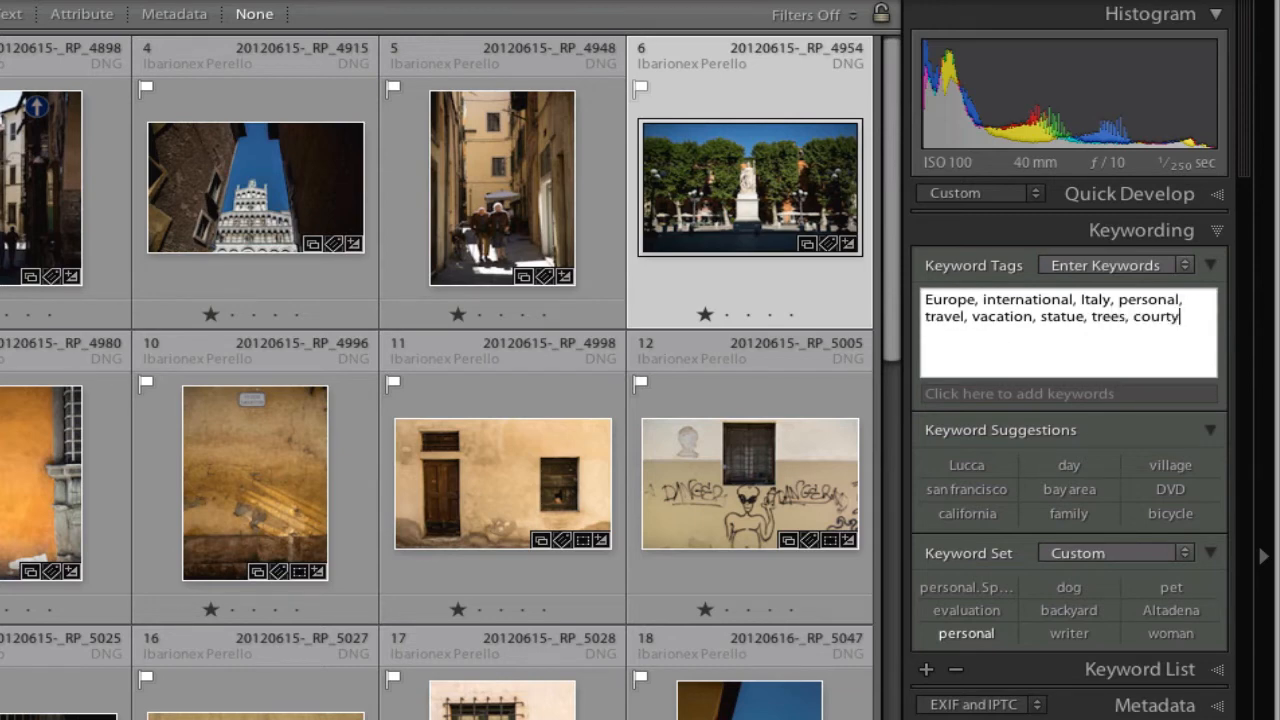
{"action": "type", "text": "ard"}
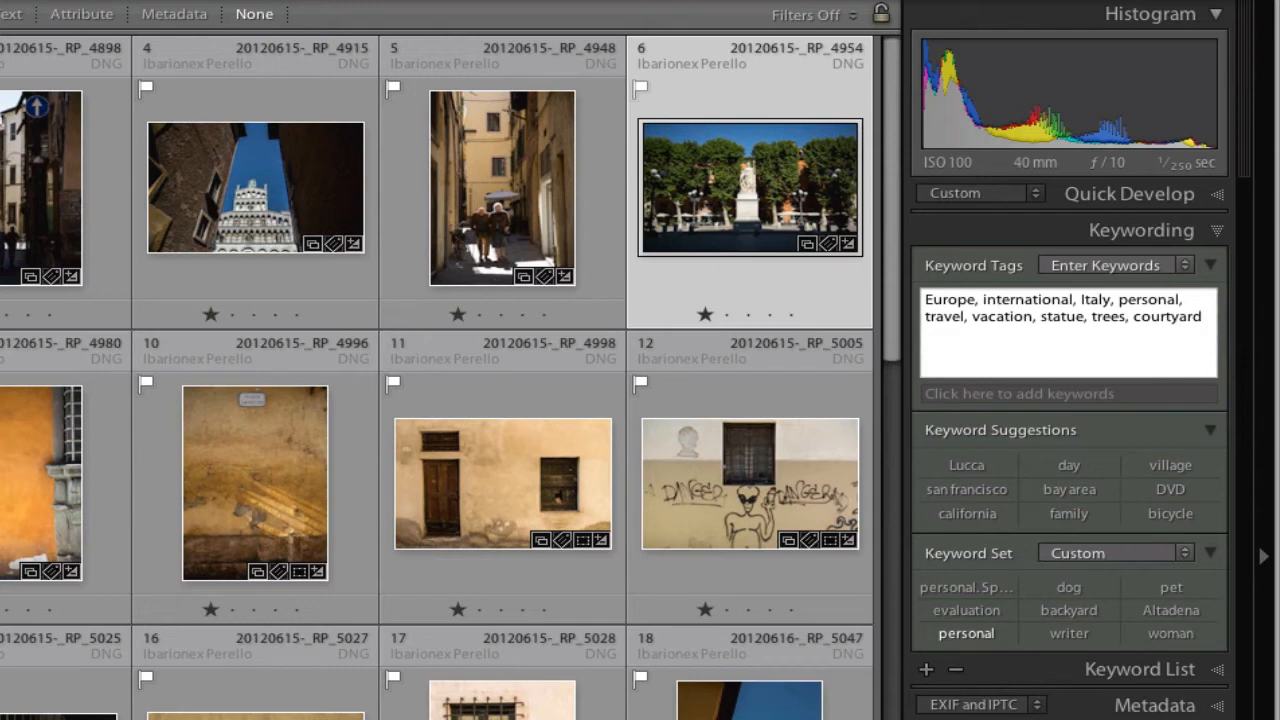
{"action": "type", "text": "blue sky, courtyard,"}
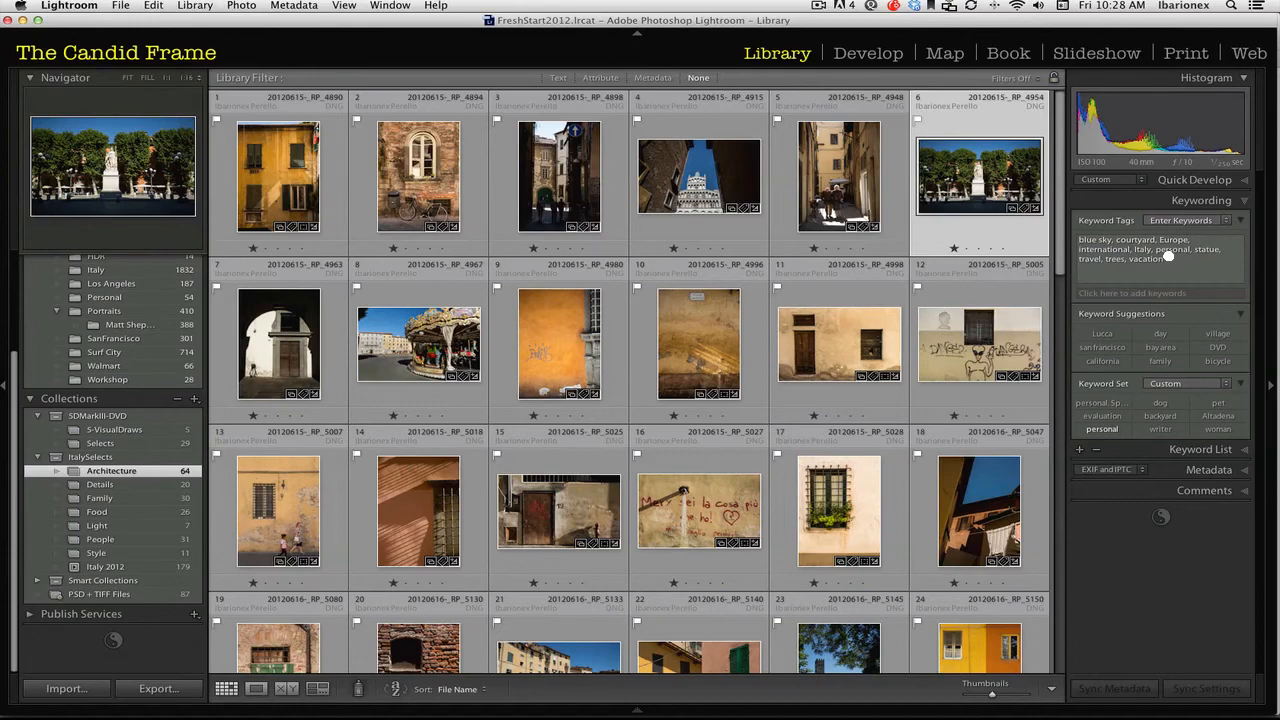
{"action": "mouse_move", "coordinate": [1168, 256]}
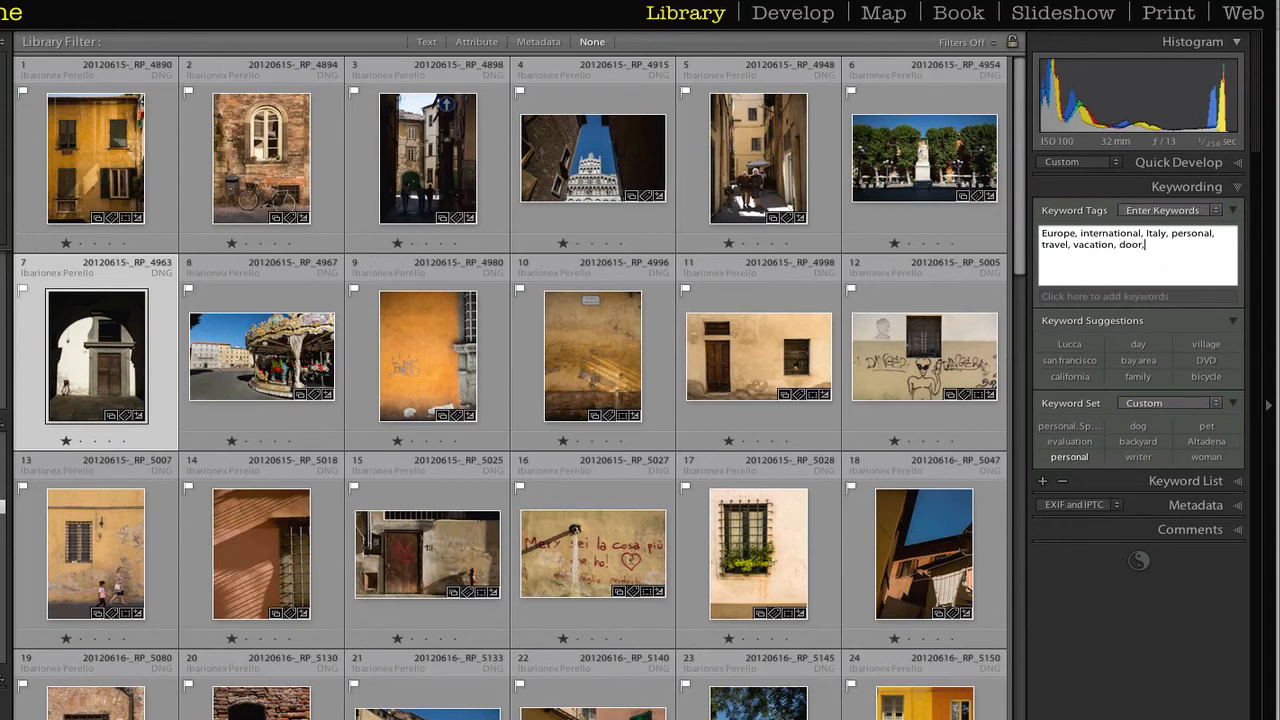
Step: Tag the archway photo with door, floor, shadow and arch
{"action": "type", "text": "shadow,"}
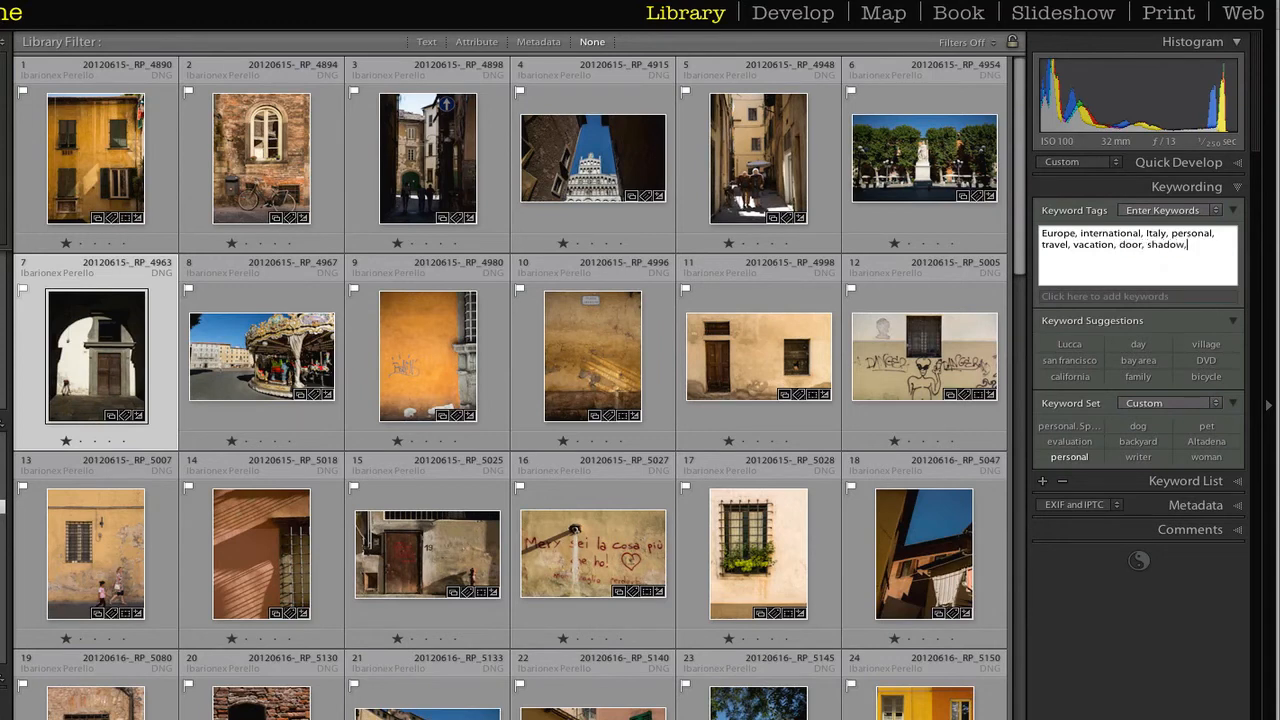
{"action": "type", "text": "arch, door,"}
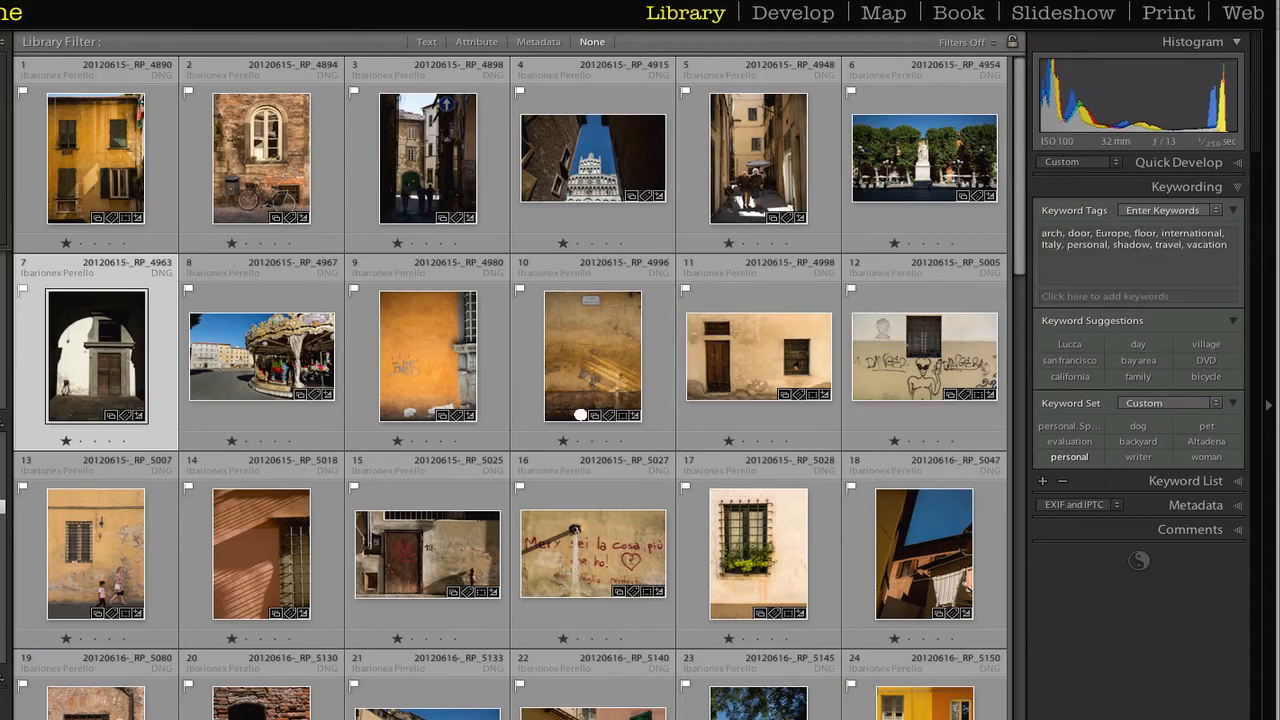
Step: Keyword the carousel photo with carousel, horses, courtyard, people, apartments and building
{"action": "left_click", "coordinate": [260, 356]}
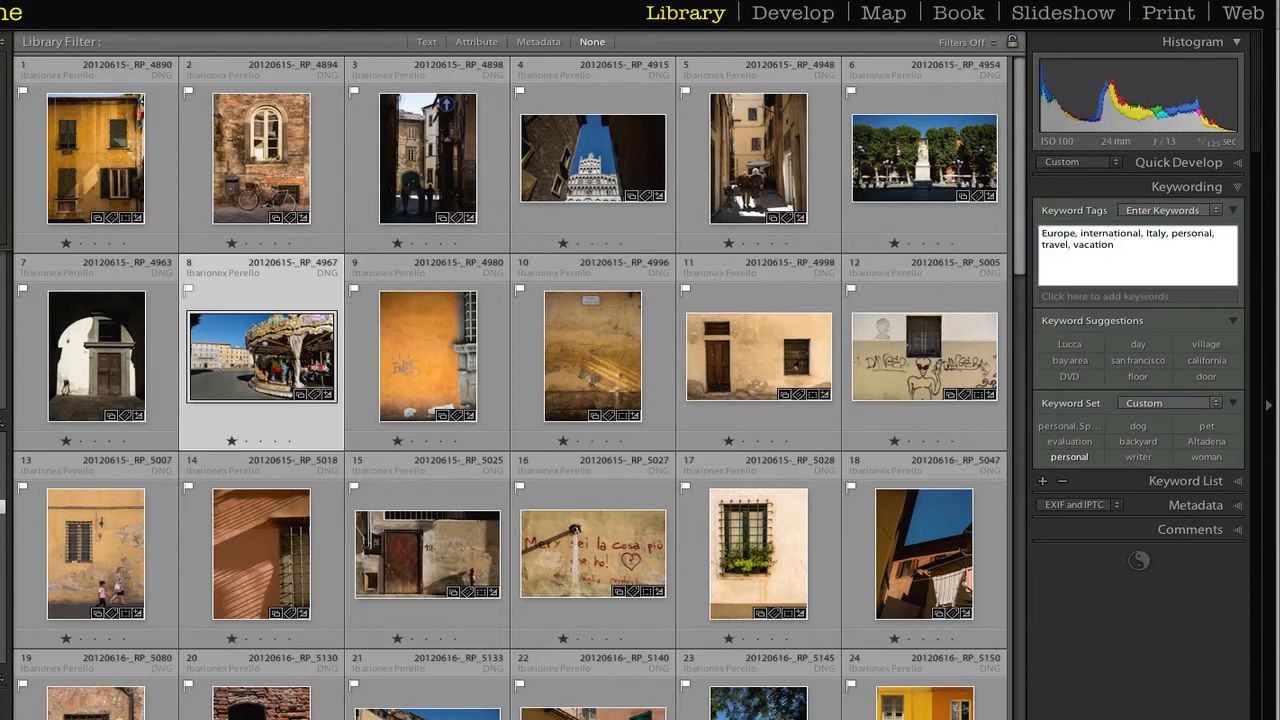
{"action": "type", "text": "carousel,"}
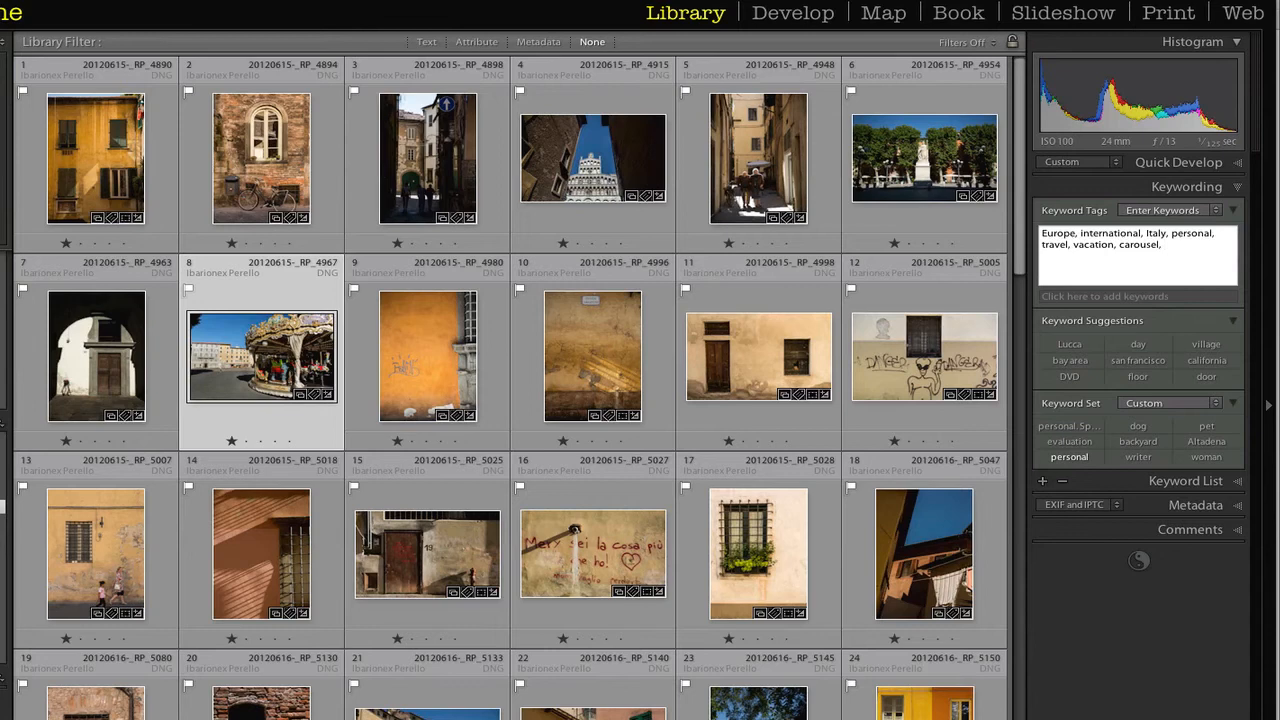
{"action": "type", "text": "horses,"}
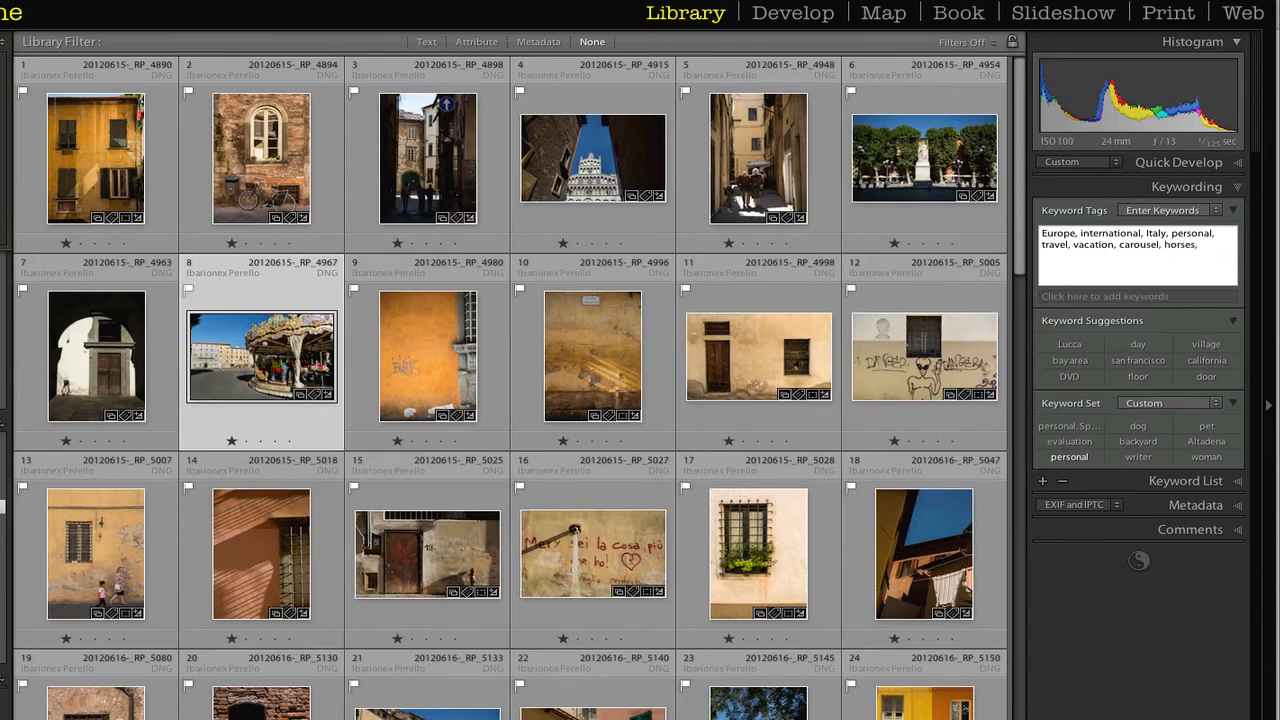
{"action": "type", "text": "courtyard"}
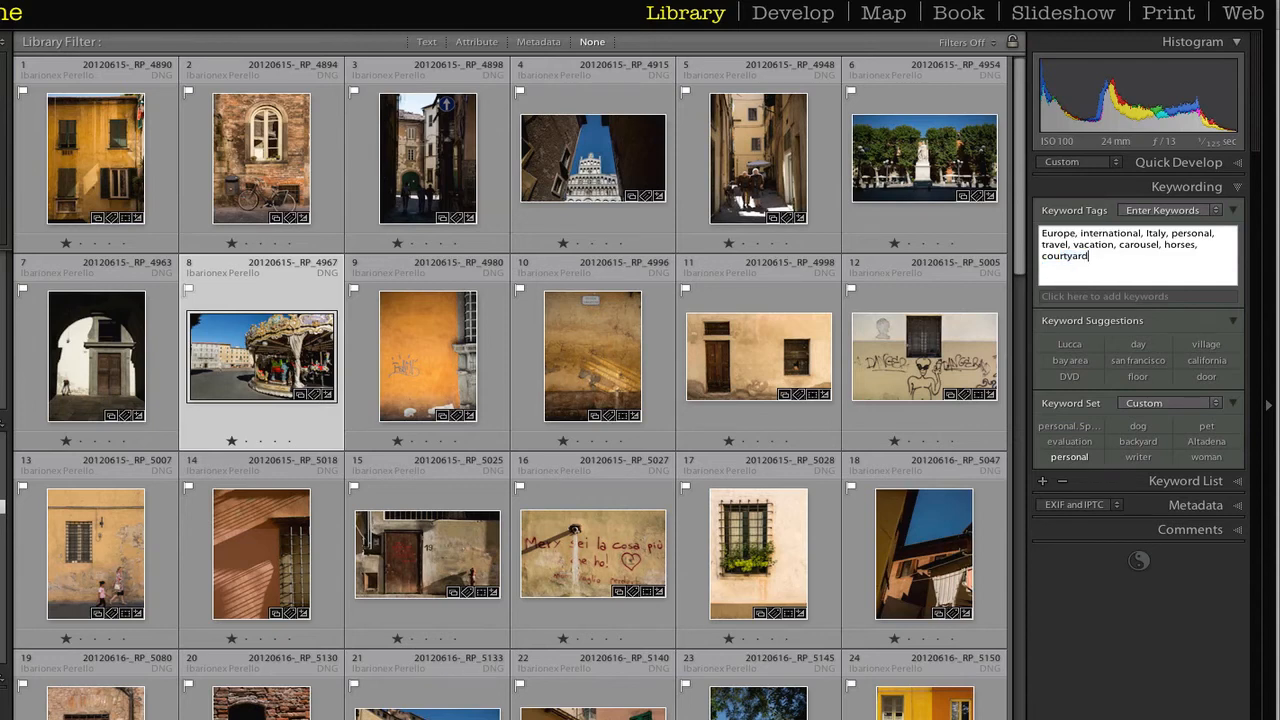
{"action": "type", "text": "p"}
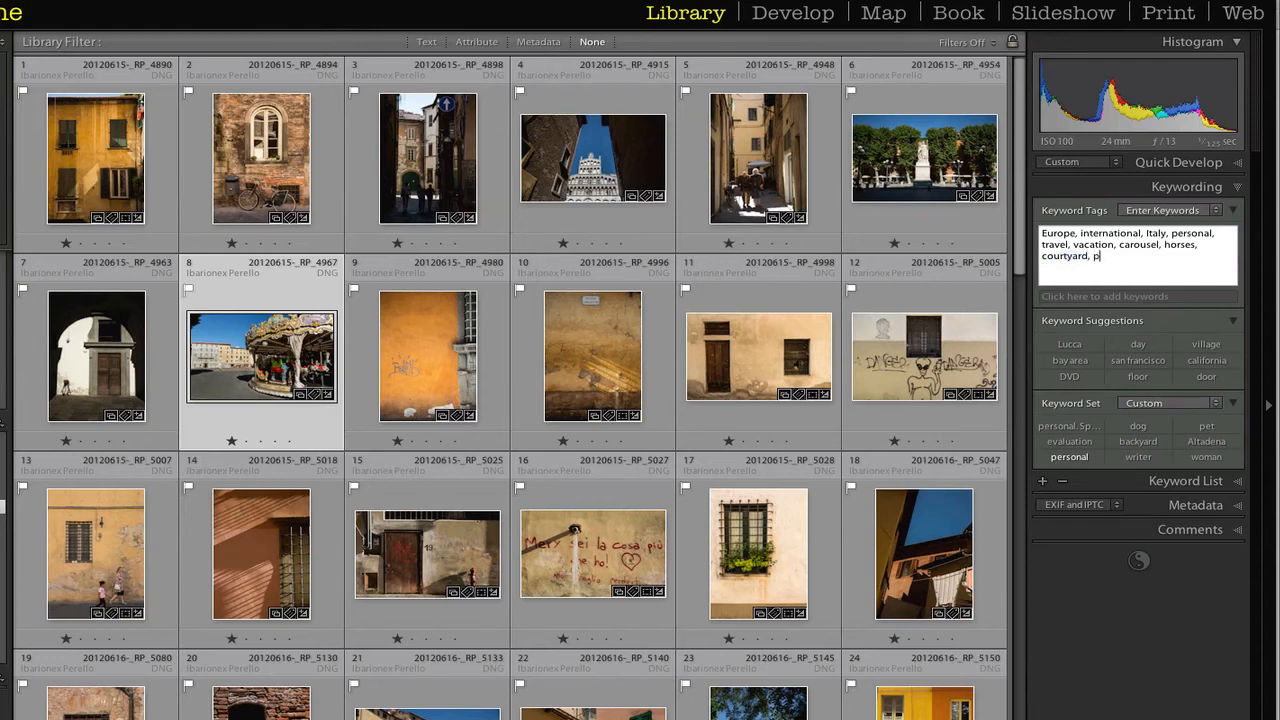
{"action": "type", "text": "people,"}
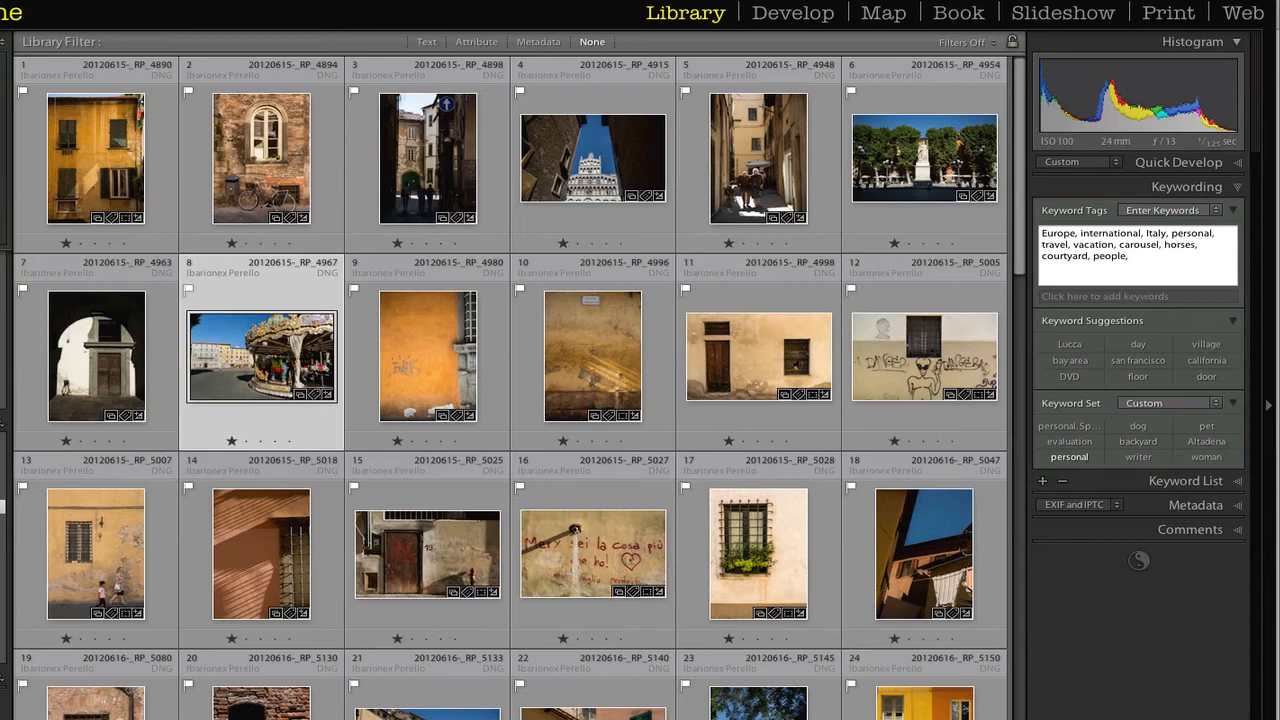
{"action": "type", "text": "apartm"}
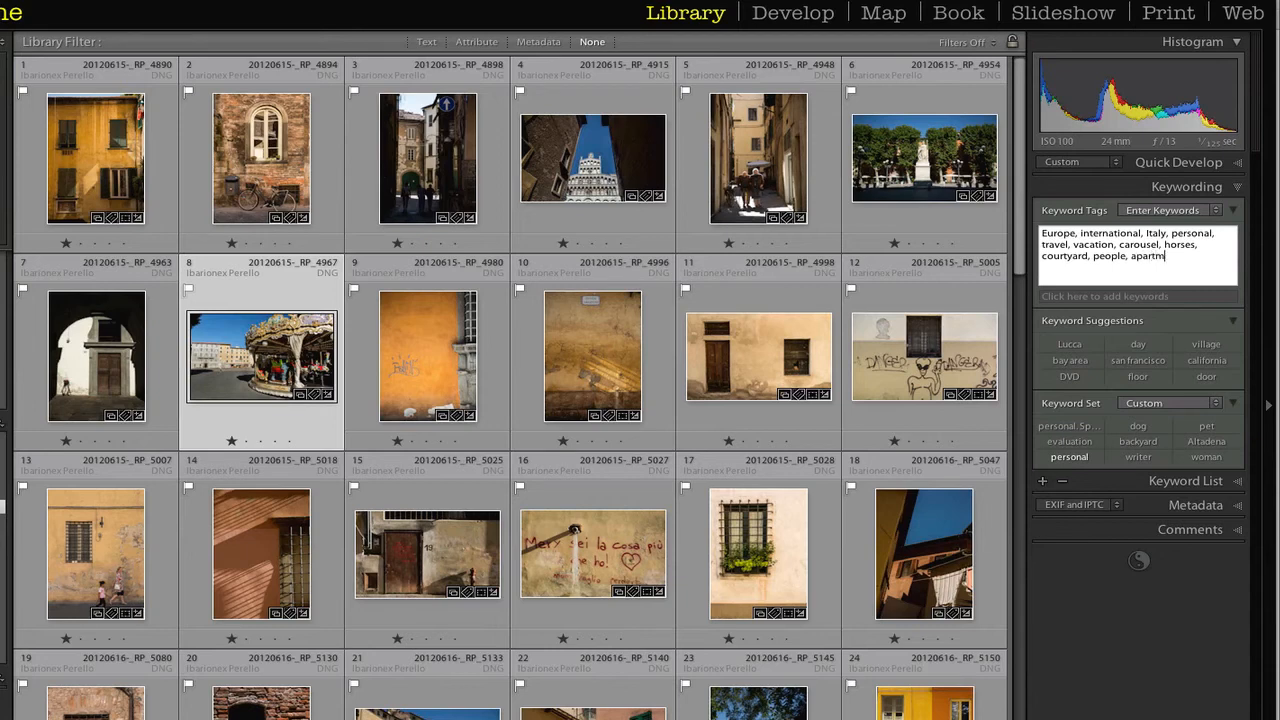
{"action": "type", "text": "building"}
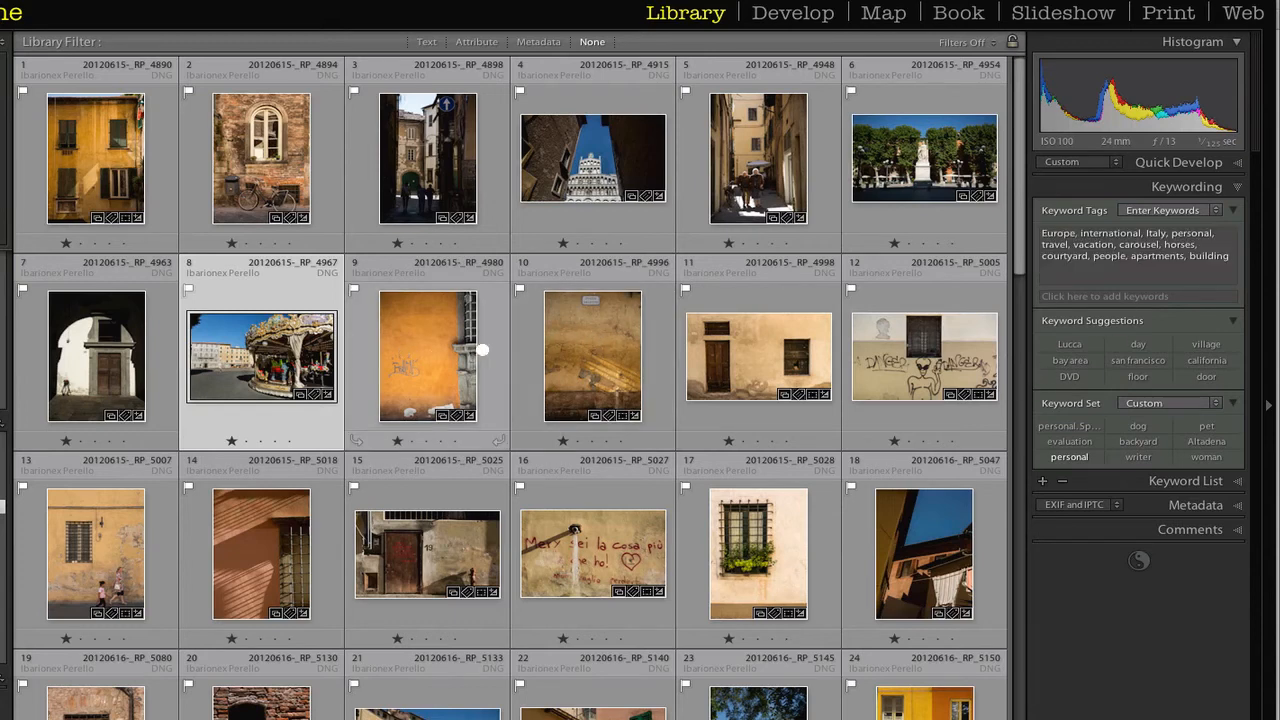
Step: Keyword the orange wall photo with windows, graffiti and pealing
{"action": "left_click", "coordinate": [428, 356]}
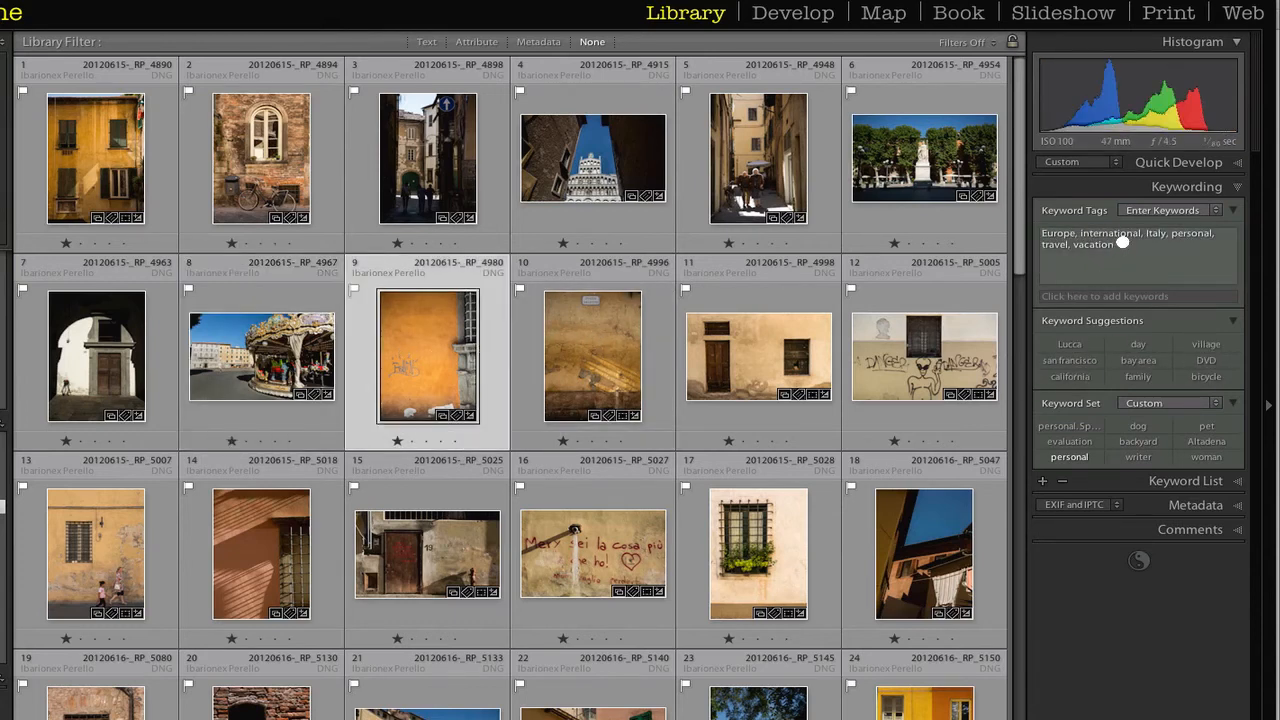
{"action": "type", "text": "windows"}
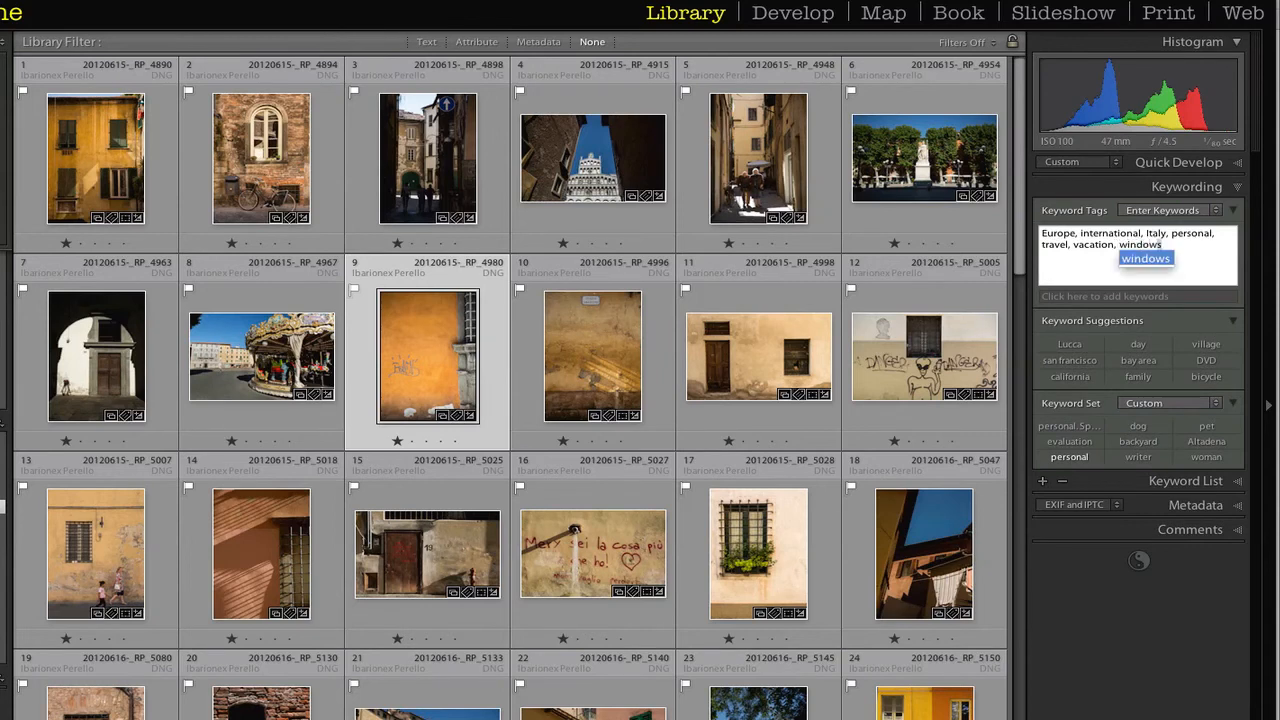
{"action": "type", "text": "graf"}
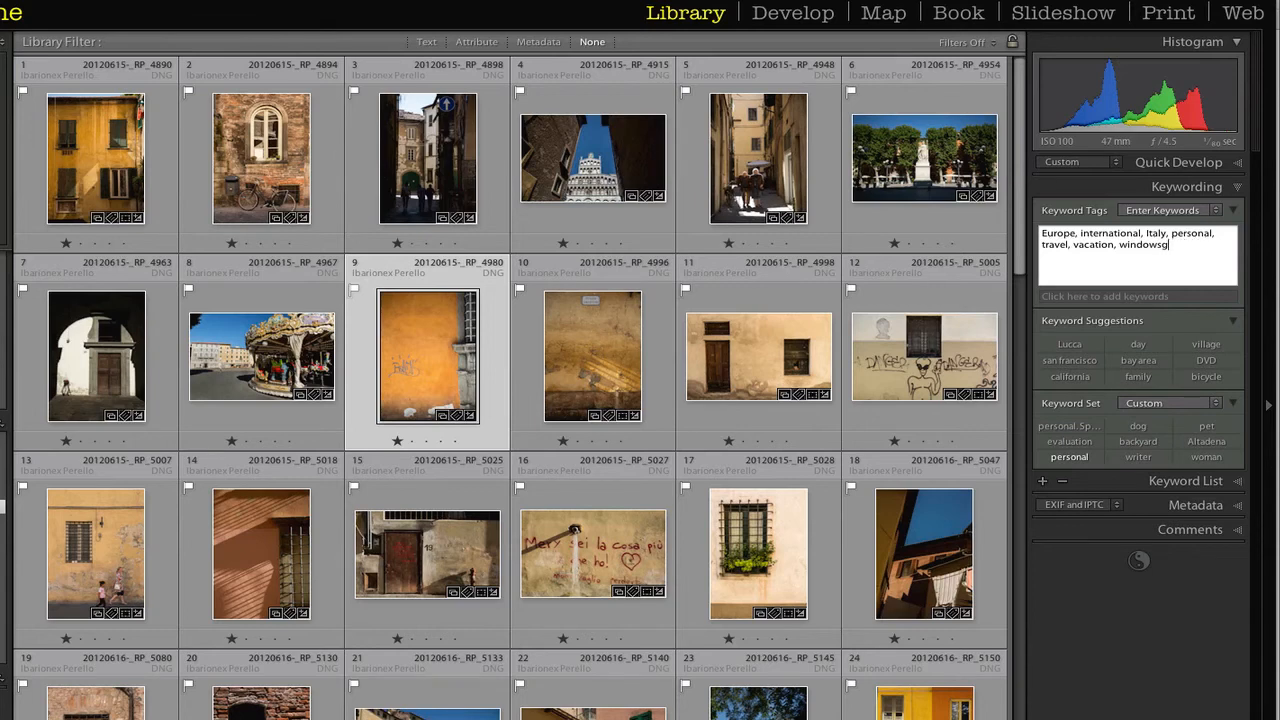
{"action": "type", "text": "windows,"}
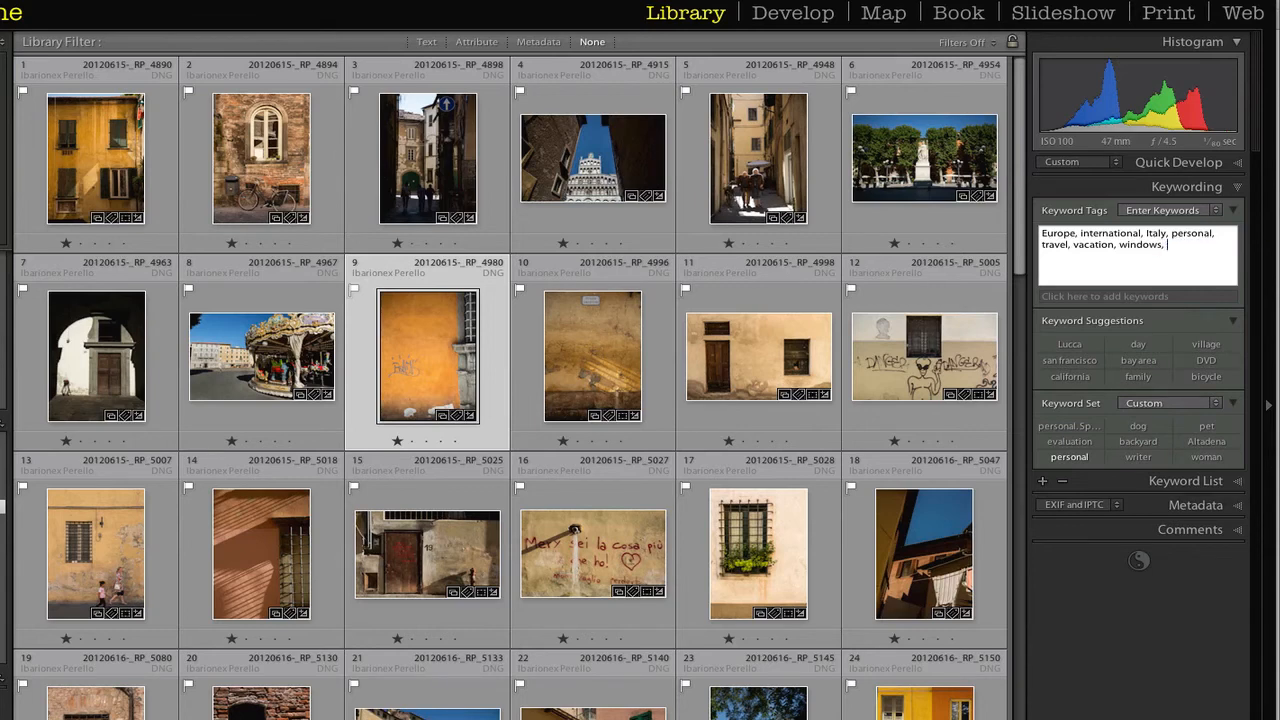
{"action": "type", "text": "graffiti,"}
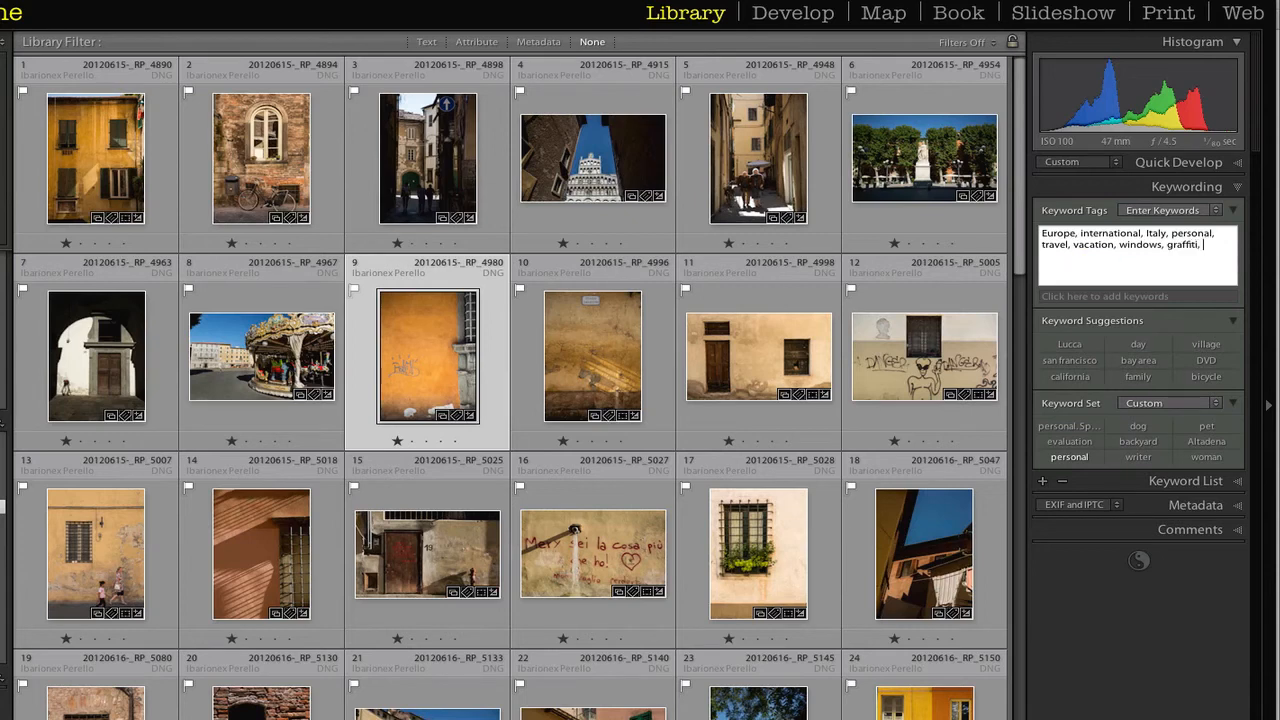
{"action": "type", "text": "pealing"}
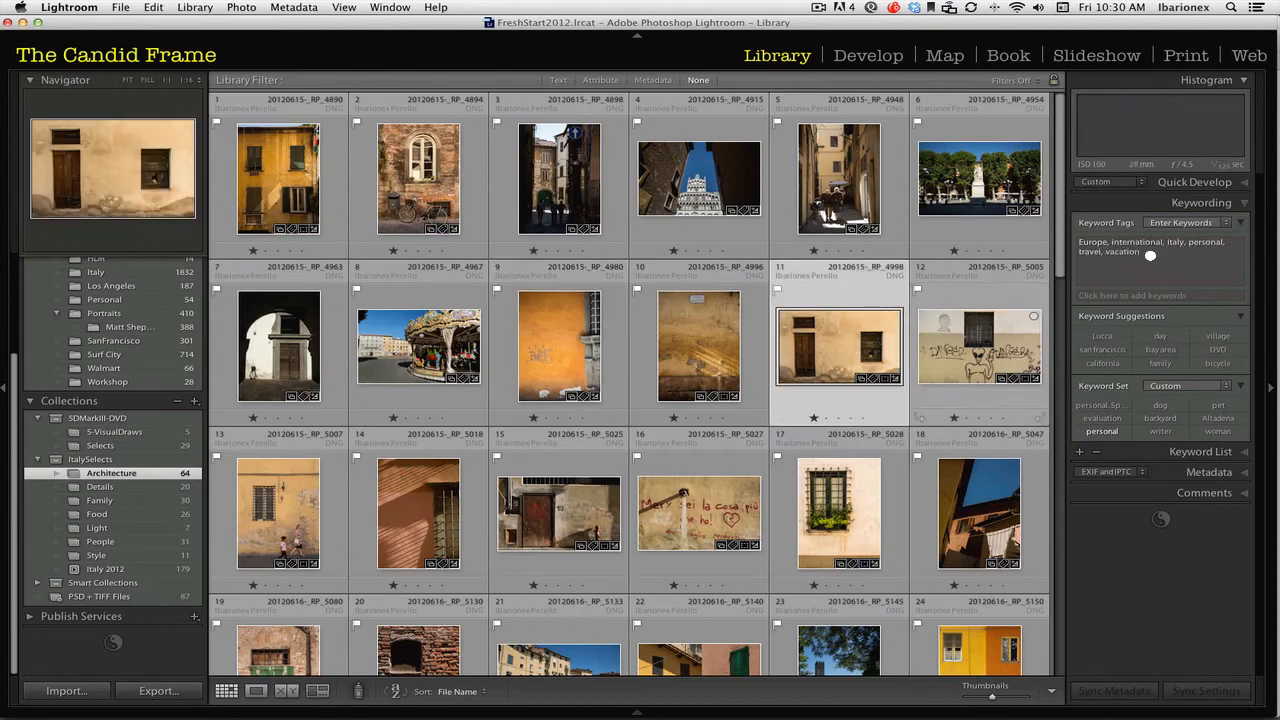
Step: Add the door keyword to the selected door photo and the old wooden door photo
{"action": "type", "text": "do"}
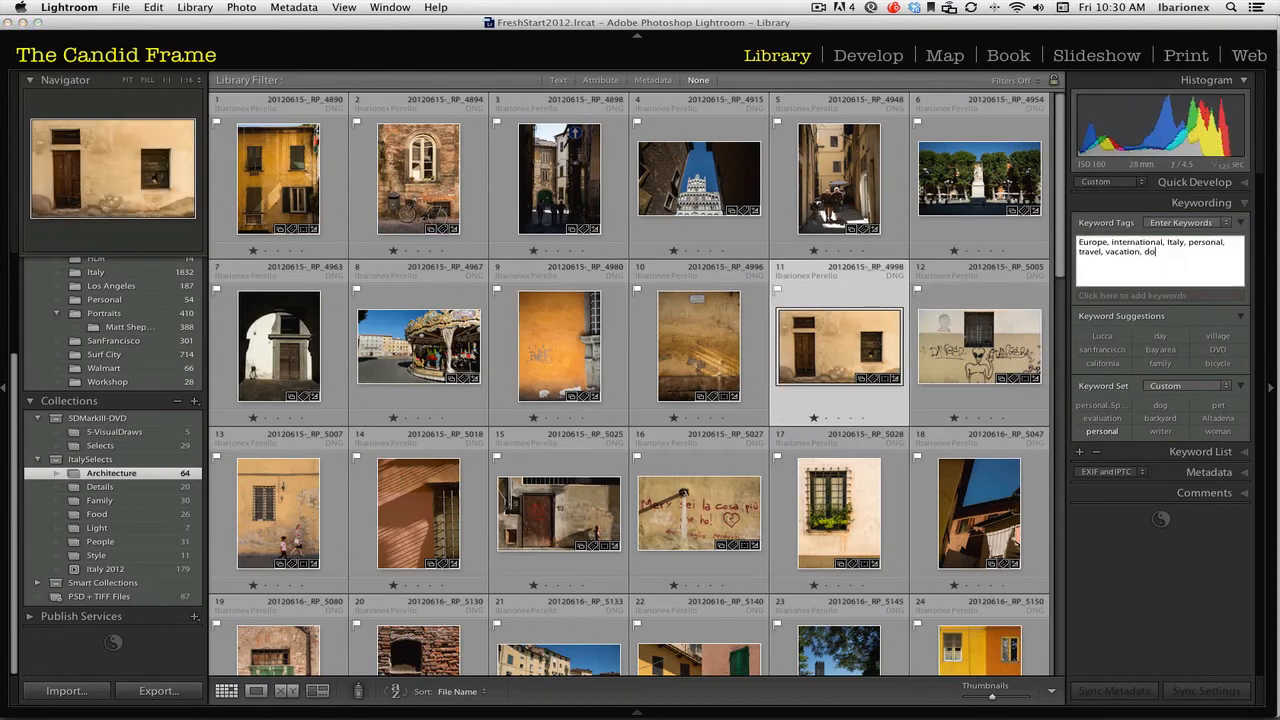
{"action": "type", "text": "door"}
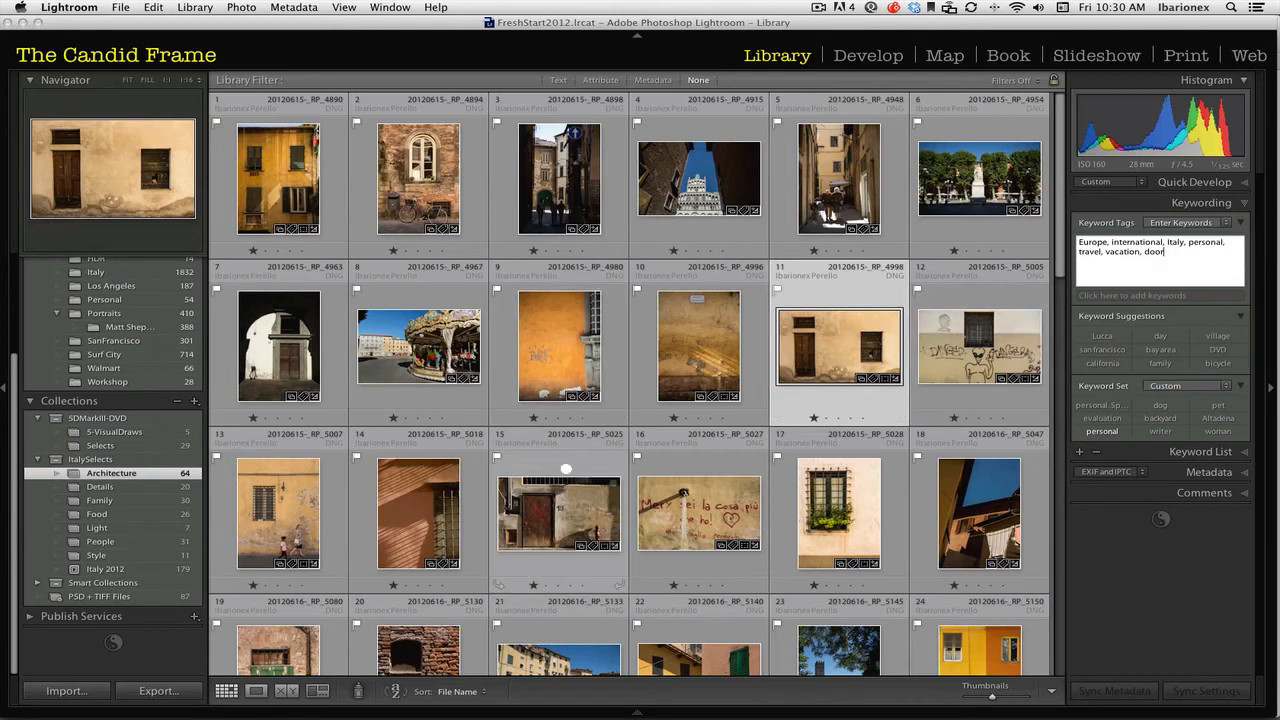
{"action": "left_click", "coordinate": [558, 516]}
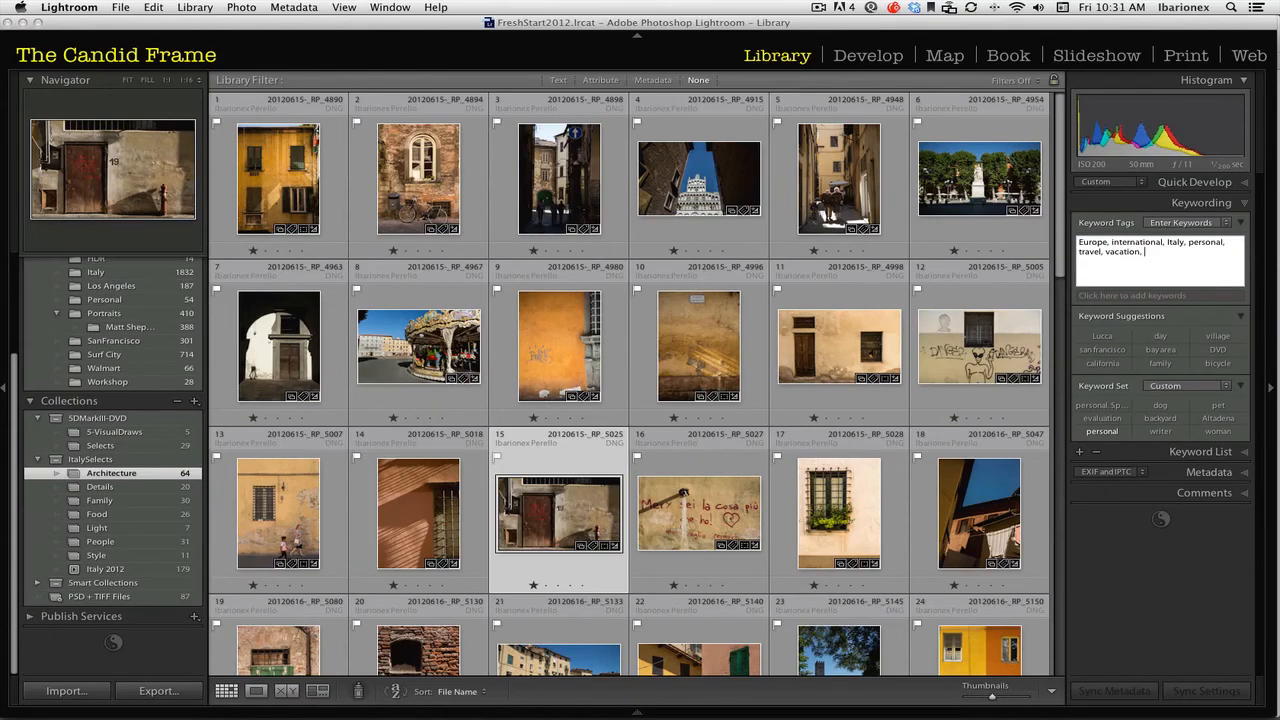
{"action": "type", "text": "door"}
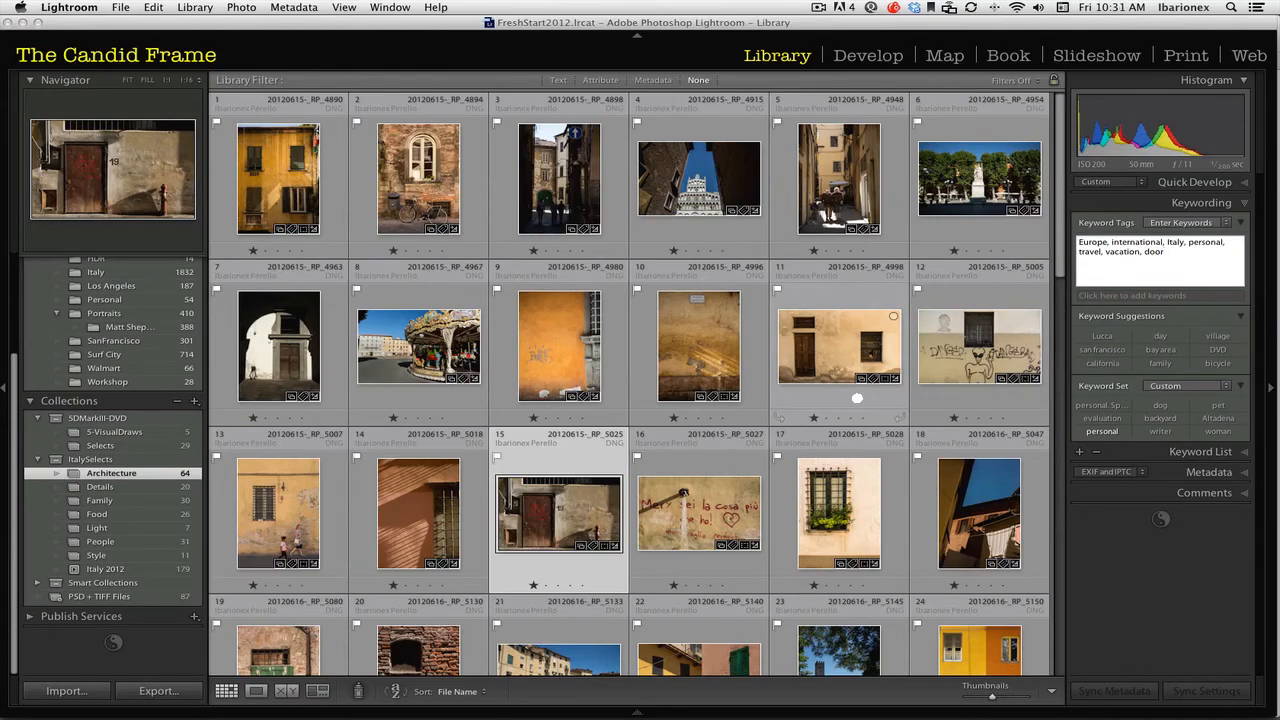
Step: Add the door keyword to the green door photo further down the grid
{"action": "scroll", "scroll_direction": "down", "scroll_amount": 3}
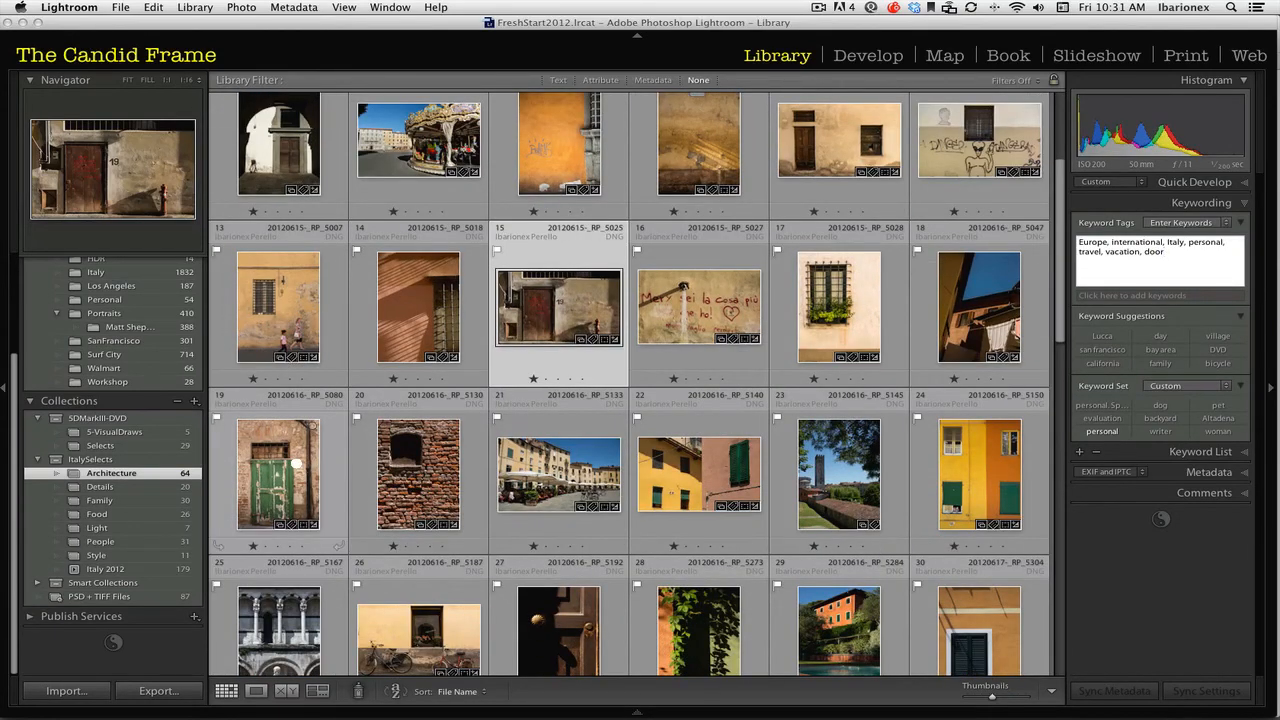
{"action": "left_click", "coordinate": [278, 472]}
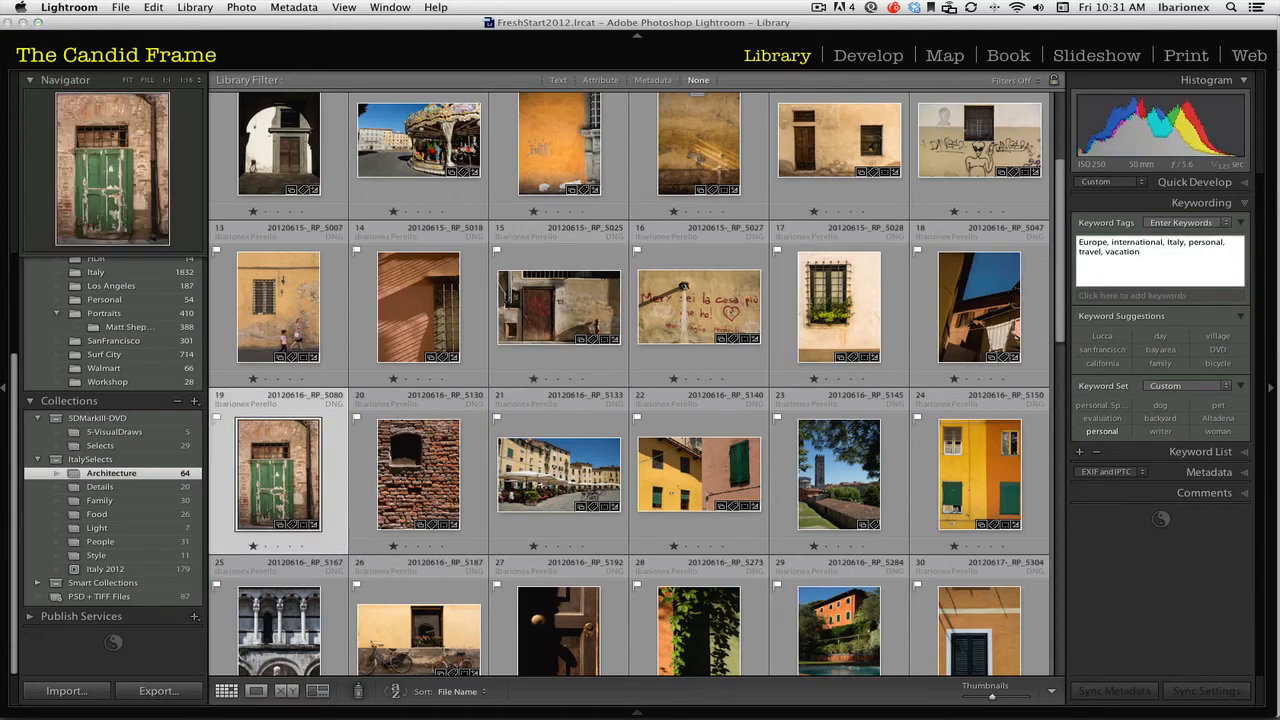
{"action": "type", "text": ", door"}
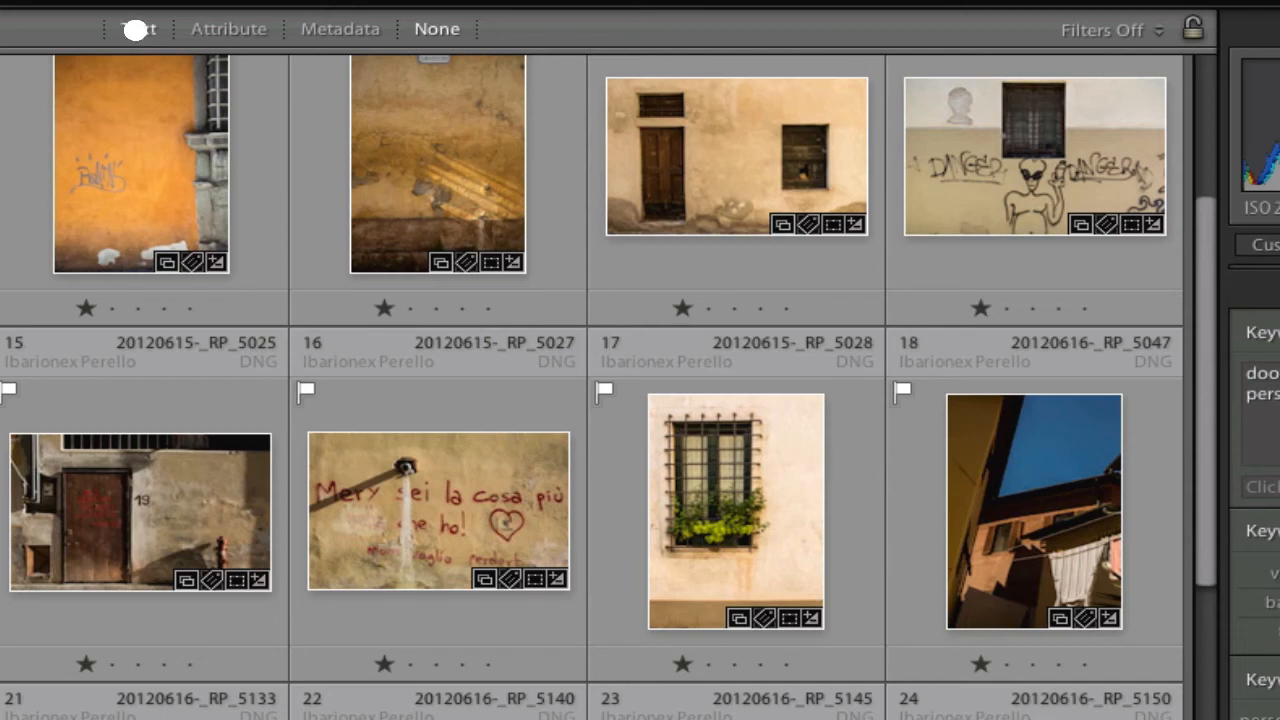
Step: Filter the library by text 'italy, door' so only the four door photos show
{"action": "left_click", "coordinate": [140, 28]}
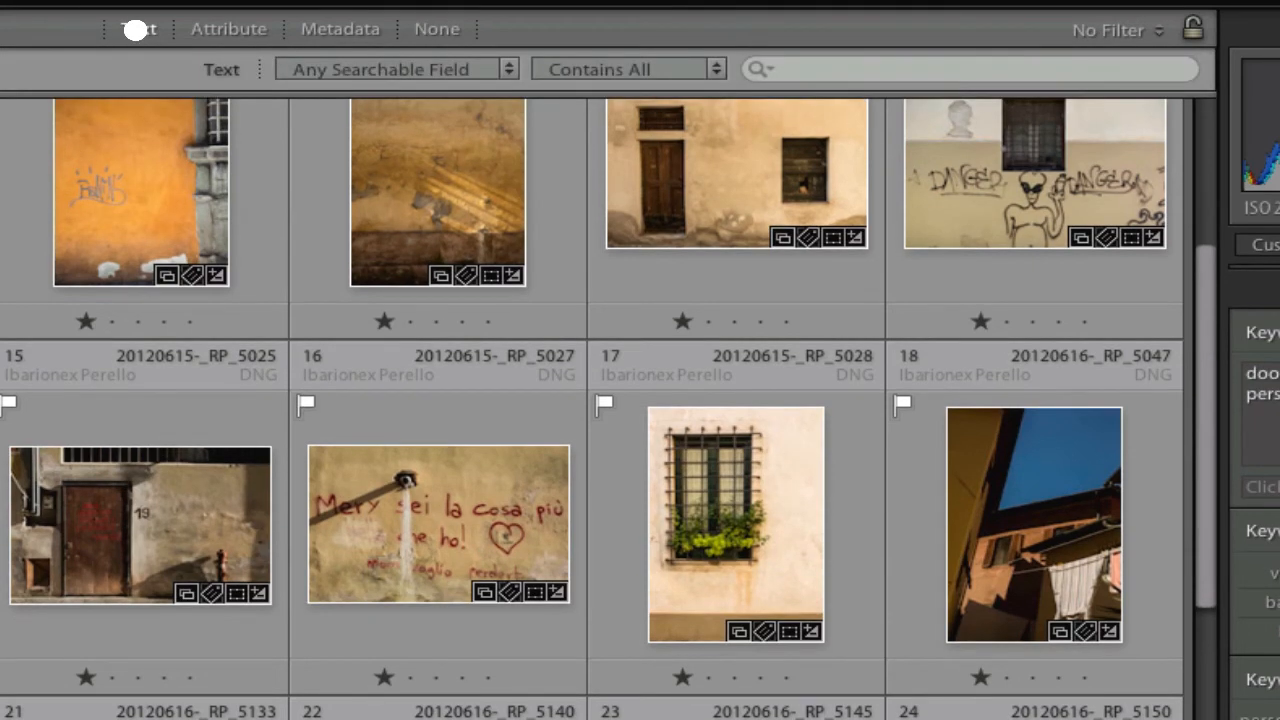
{"action": "left_click", "coordinate": [964, 68]}
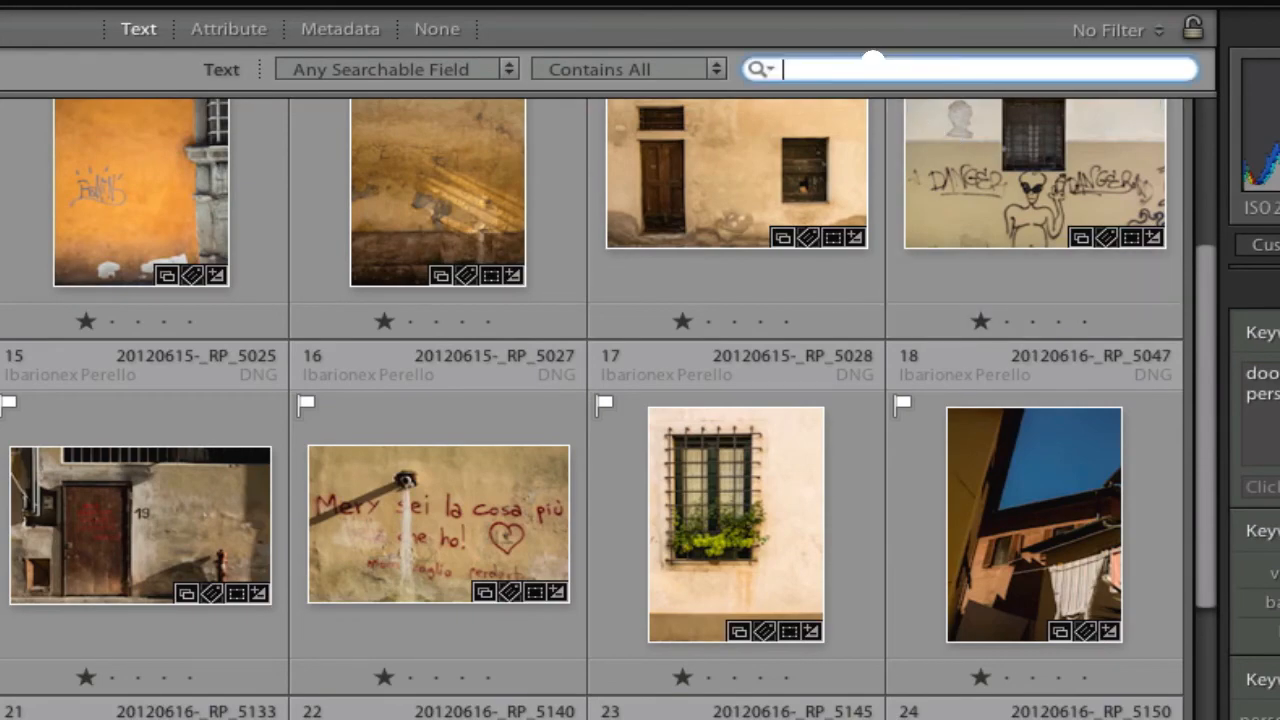
{"action": "type", "text": "italy, door"}
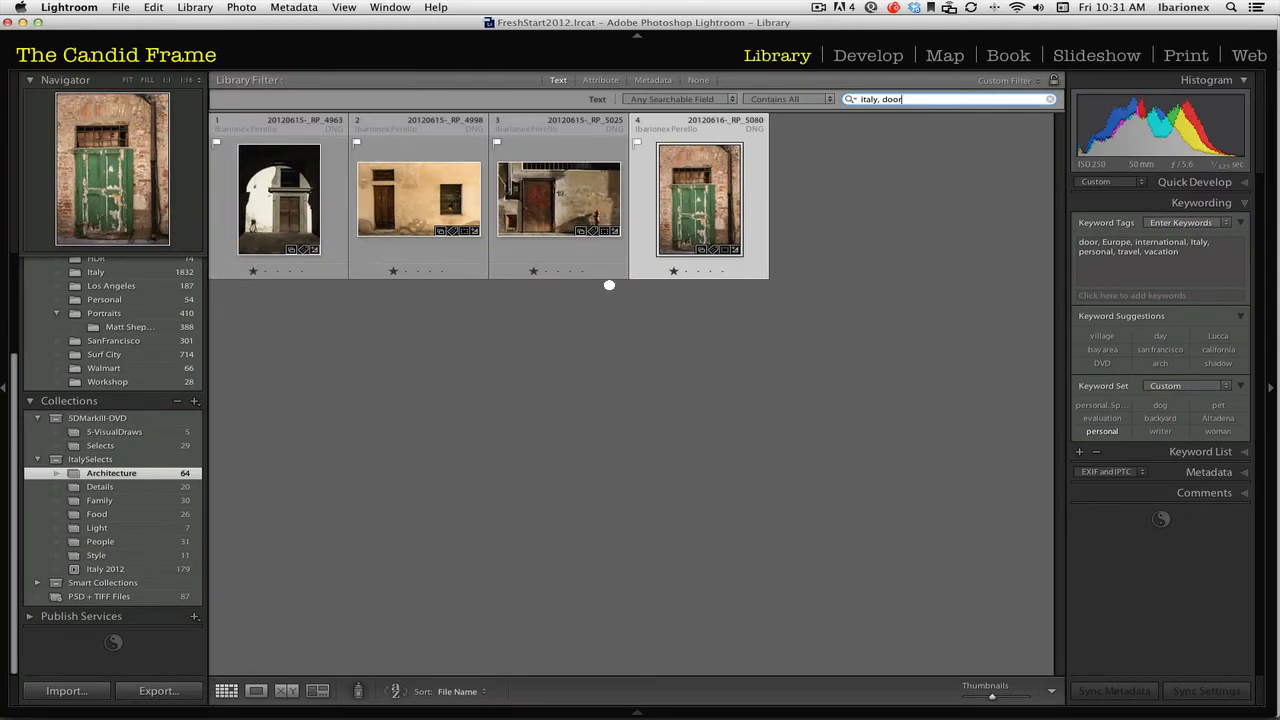
{"action": "mouse_move", "coordinate": [408, 210]}
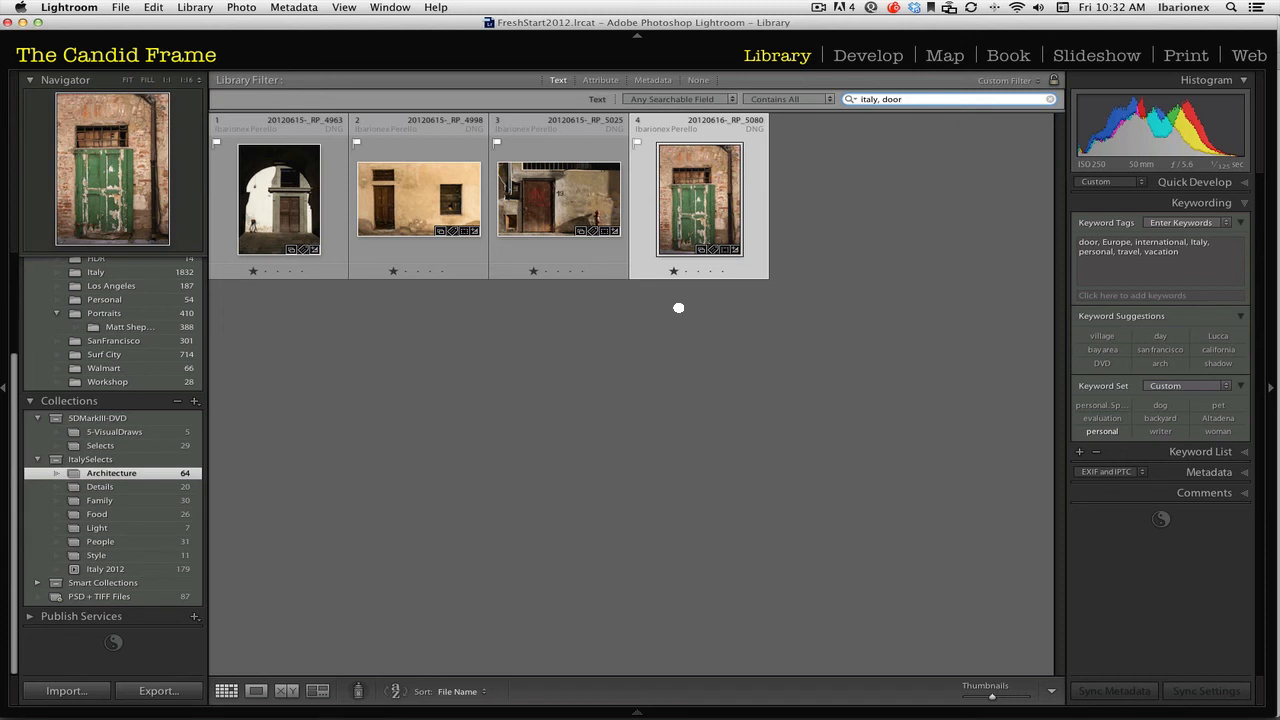
{"action": "left_click", "coordinate": [940, 98]}
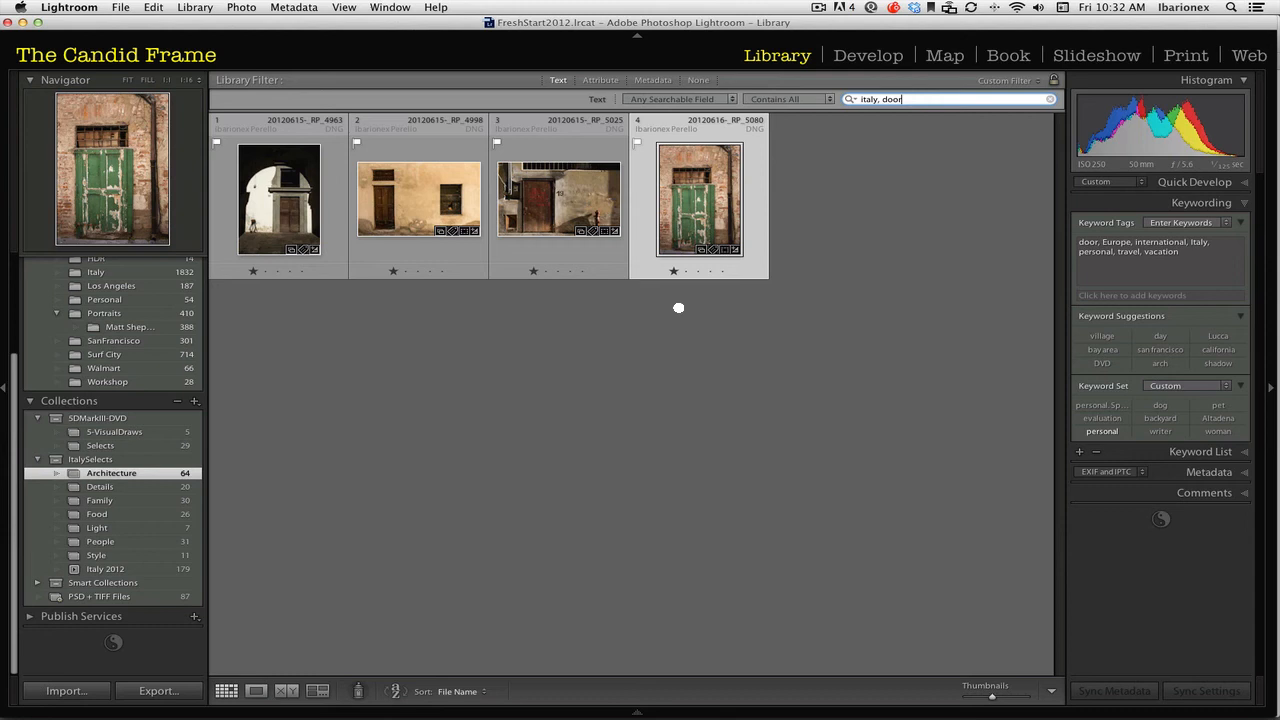